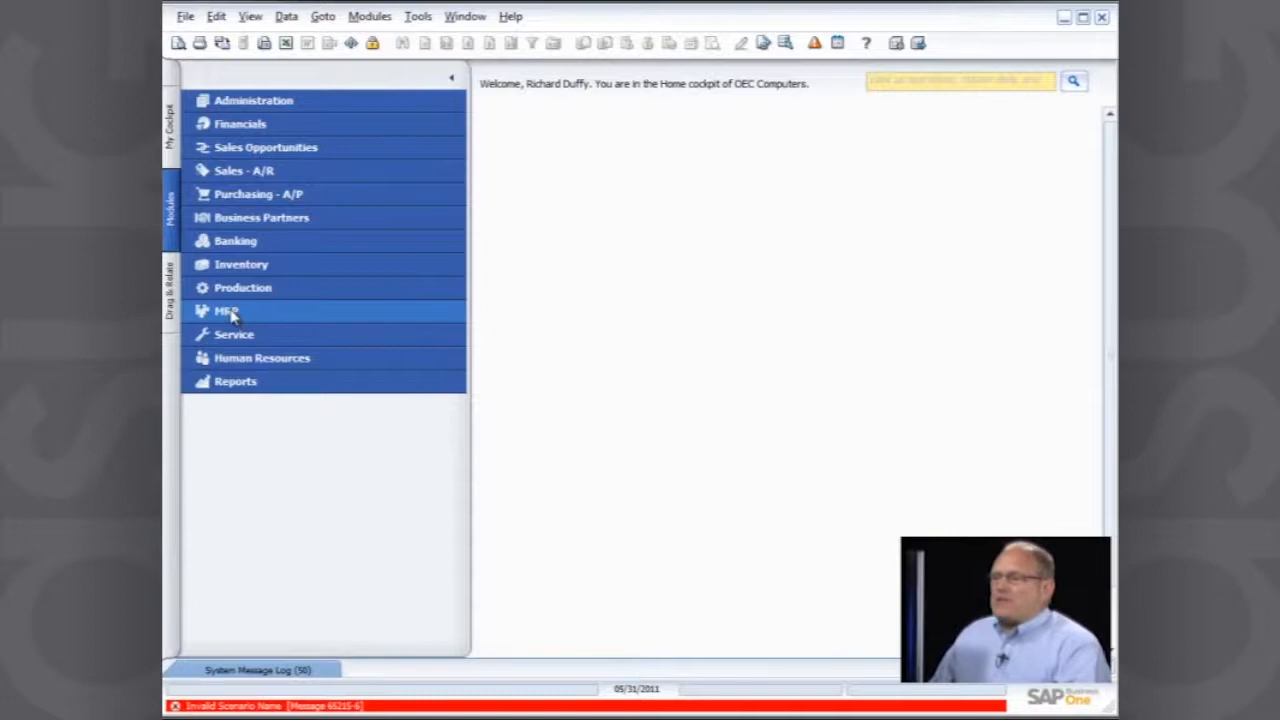
Step: Expand the MRP module and go into the Forecasts window
click(228, 310)
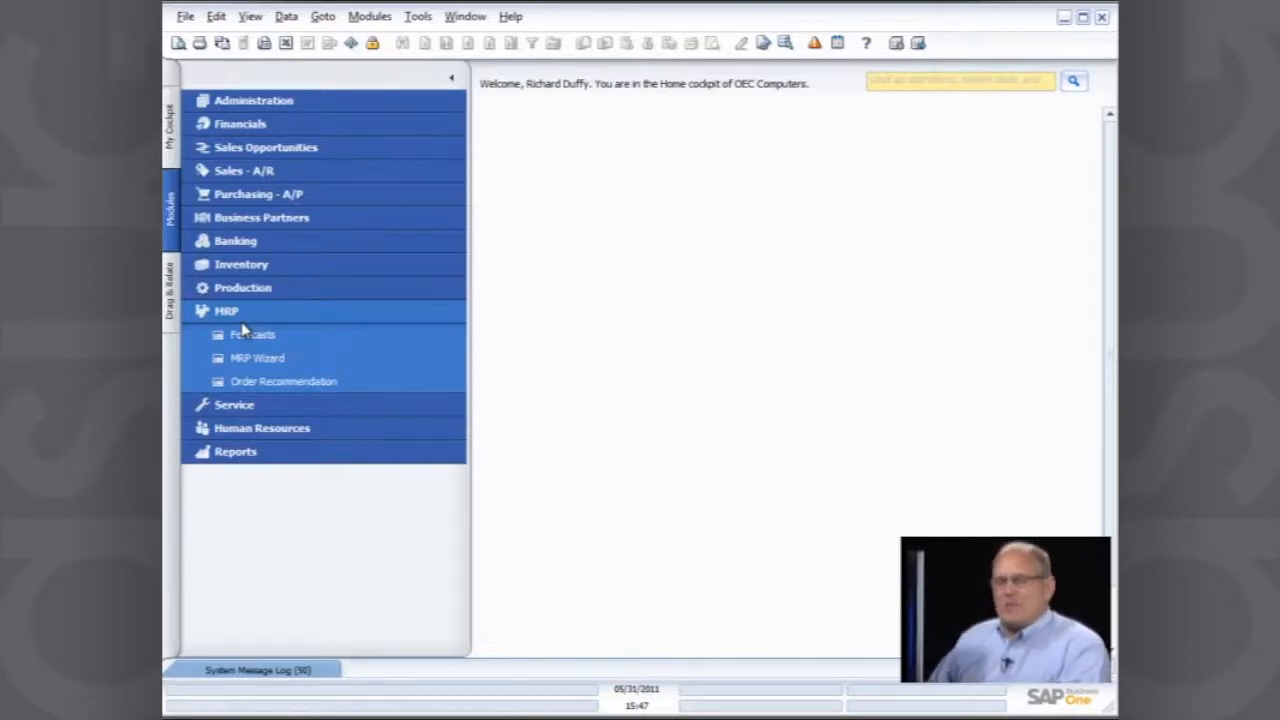
click(252, 334)
text(Q4XMAS)
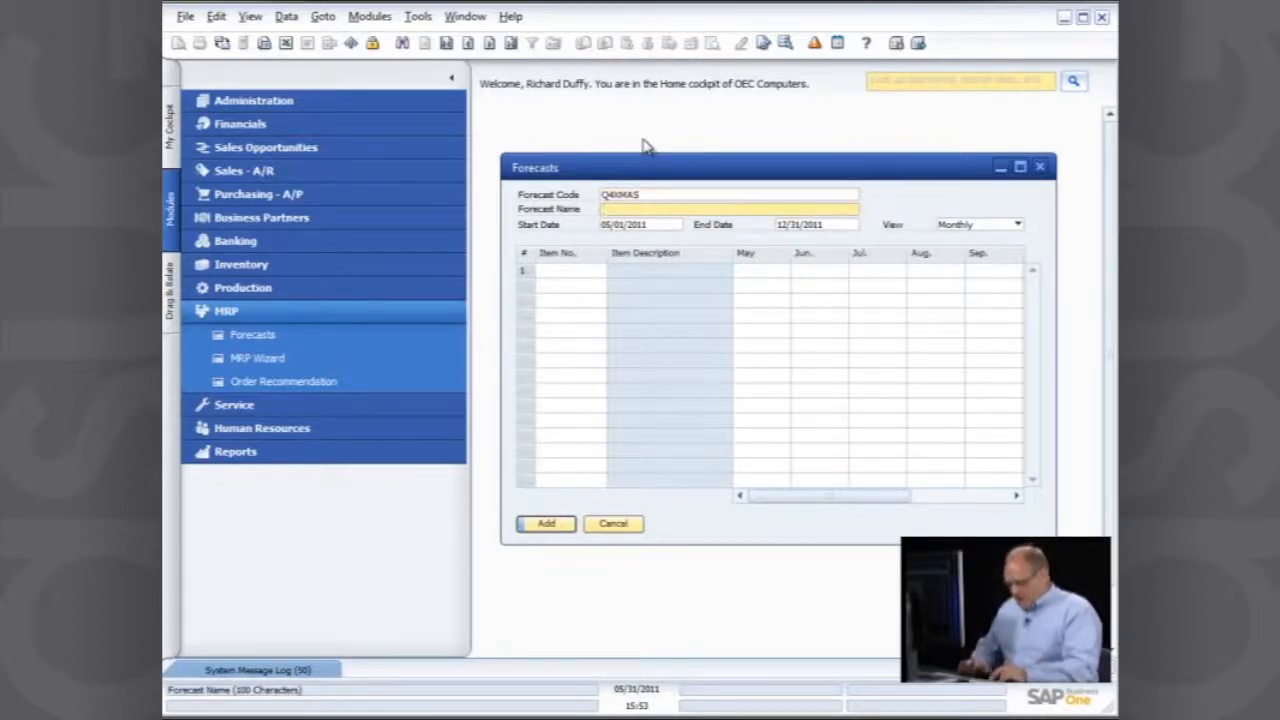
Step: Enter forecast code Q4XMAS / 4th Quarter Forecast with start date 10/01/2011
text(4th Quarter Forecast)
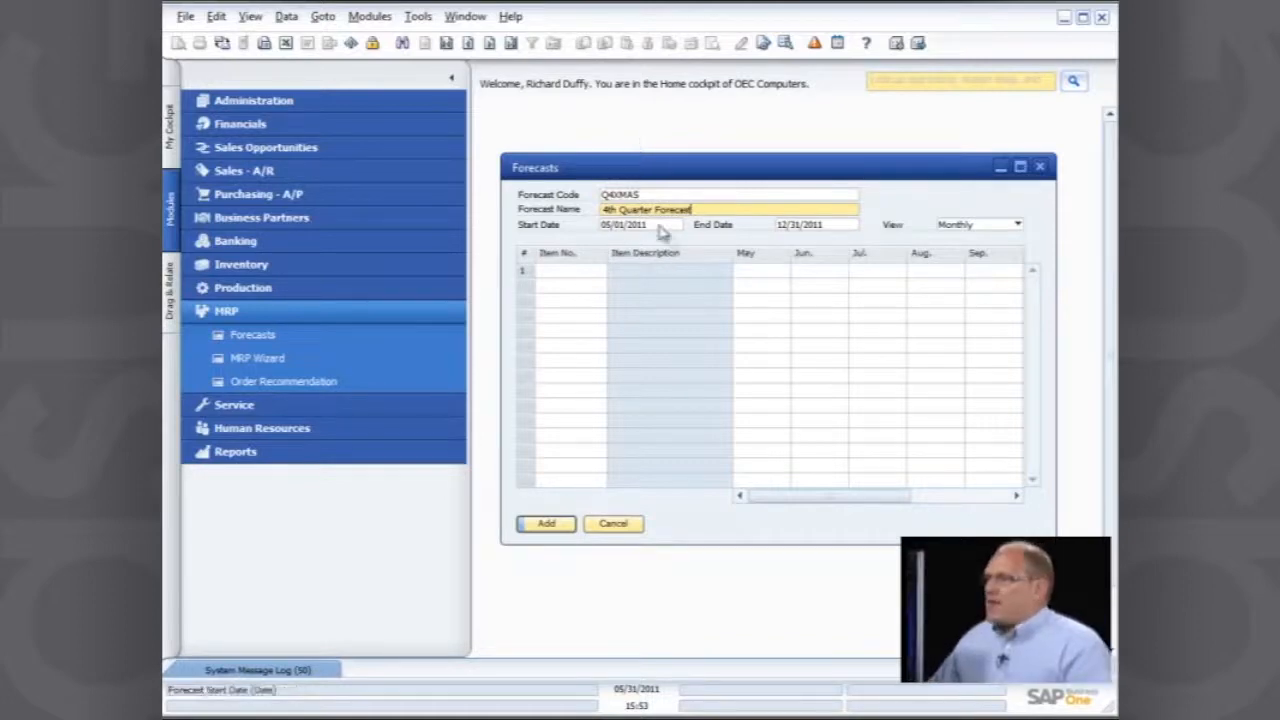
click(680, 224)
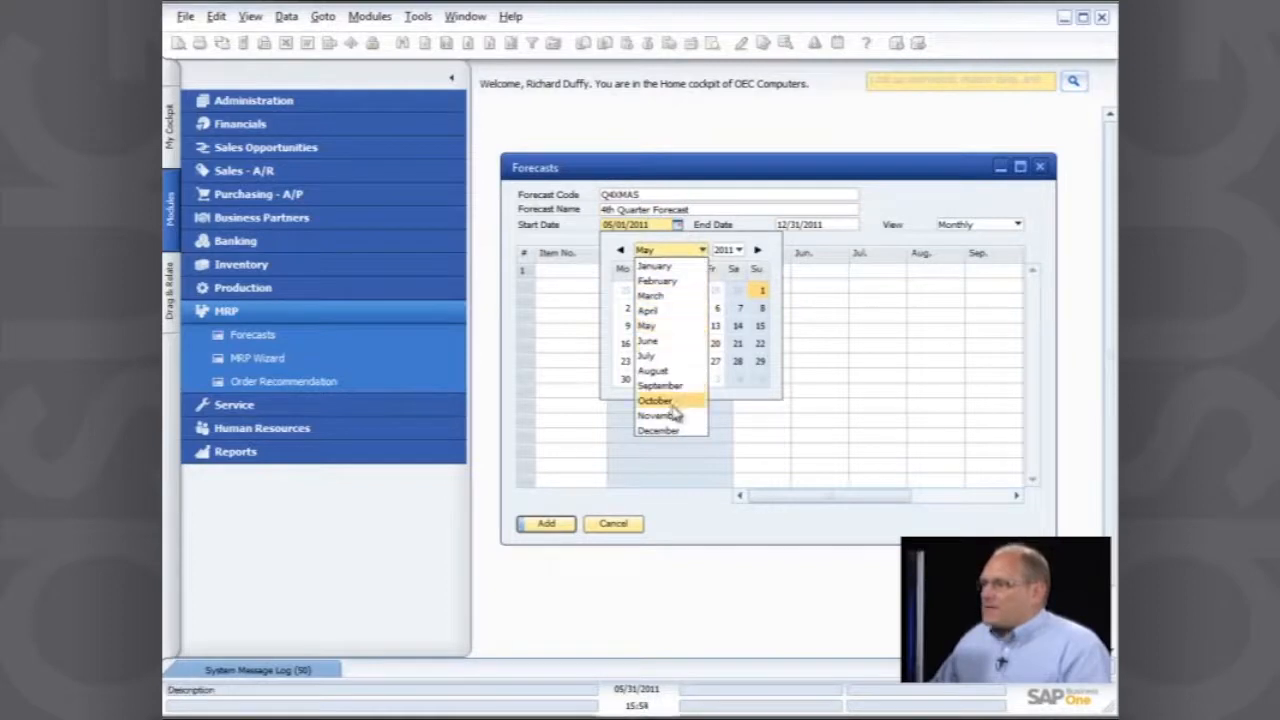
click(654, 400)
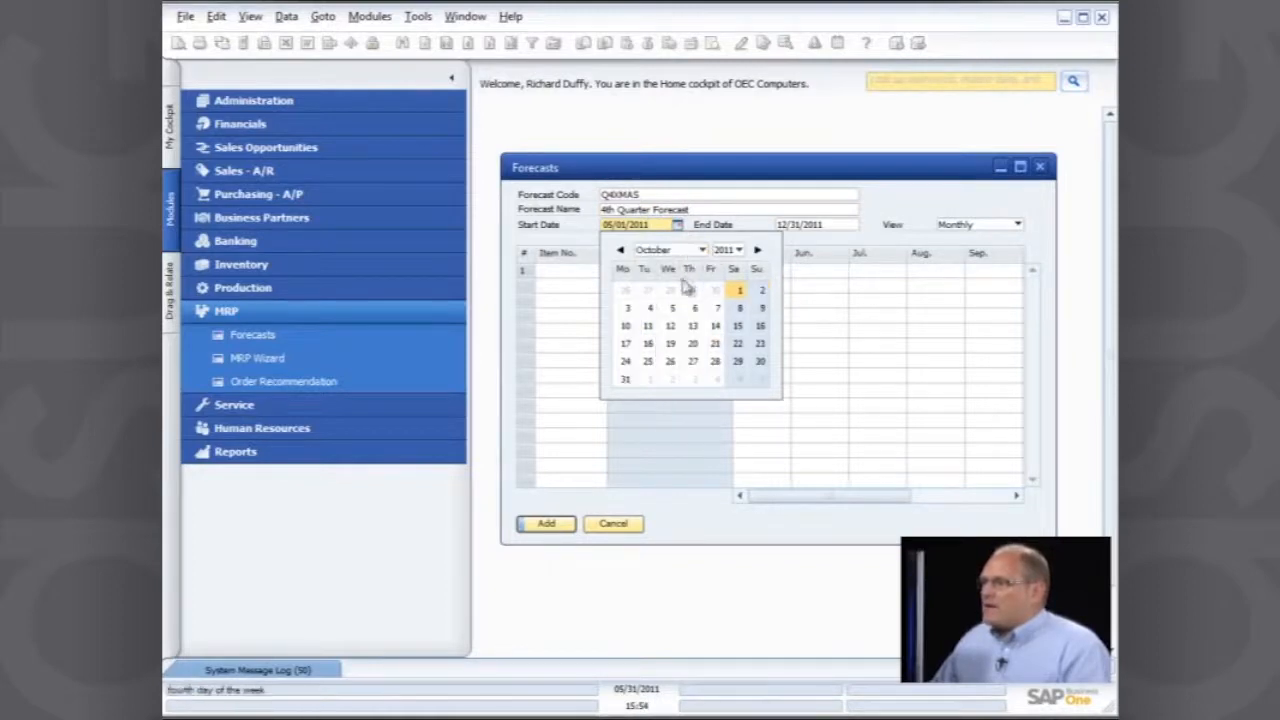
click(738, 290)
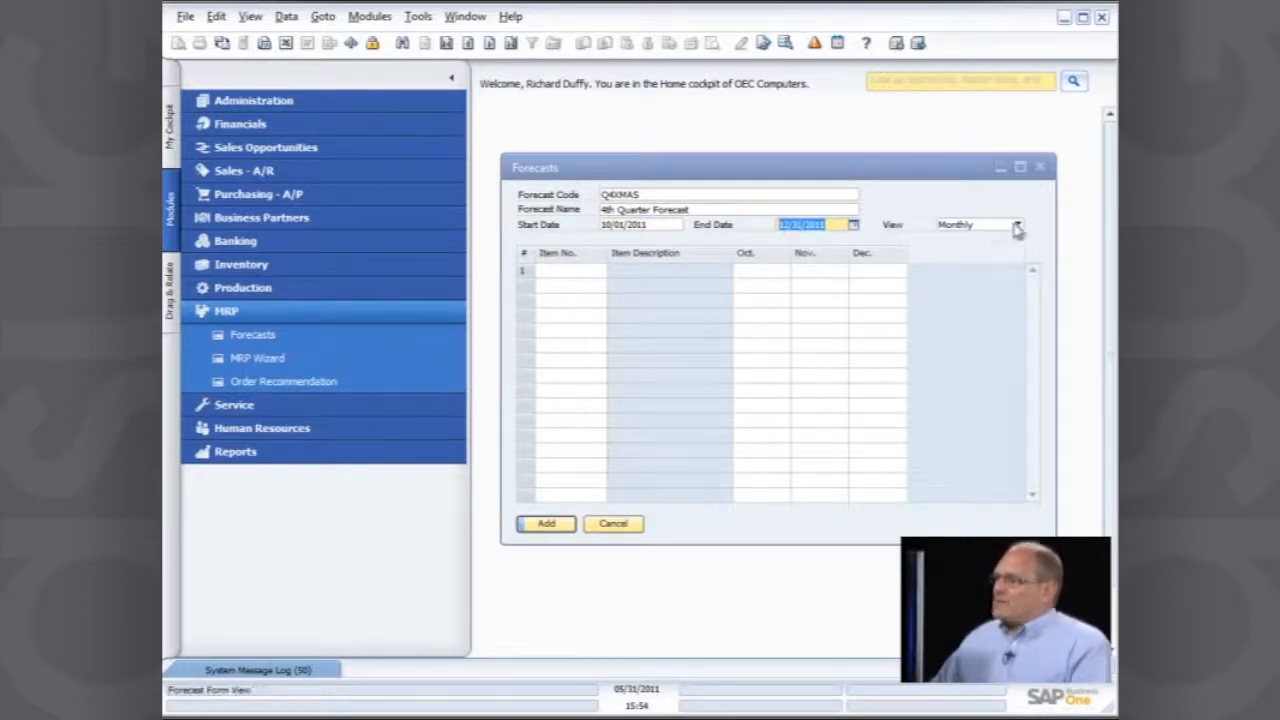
Step: Keep the Monthly view and move to the first forecast row
click(1016, 224)
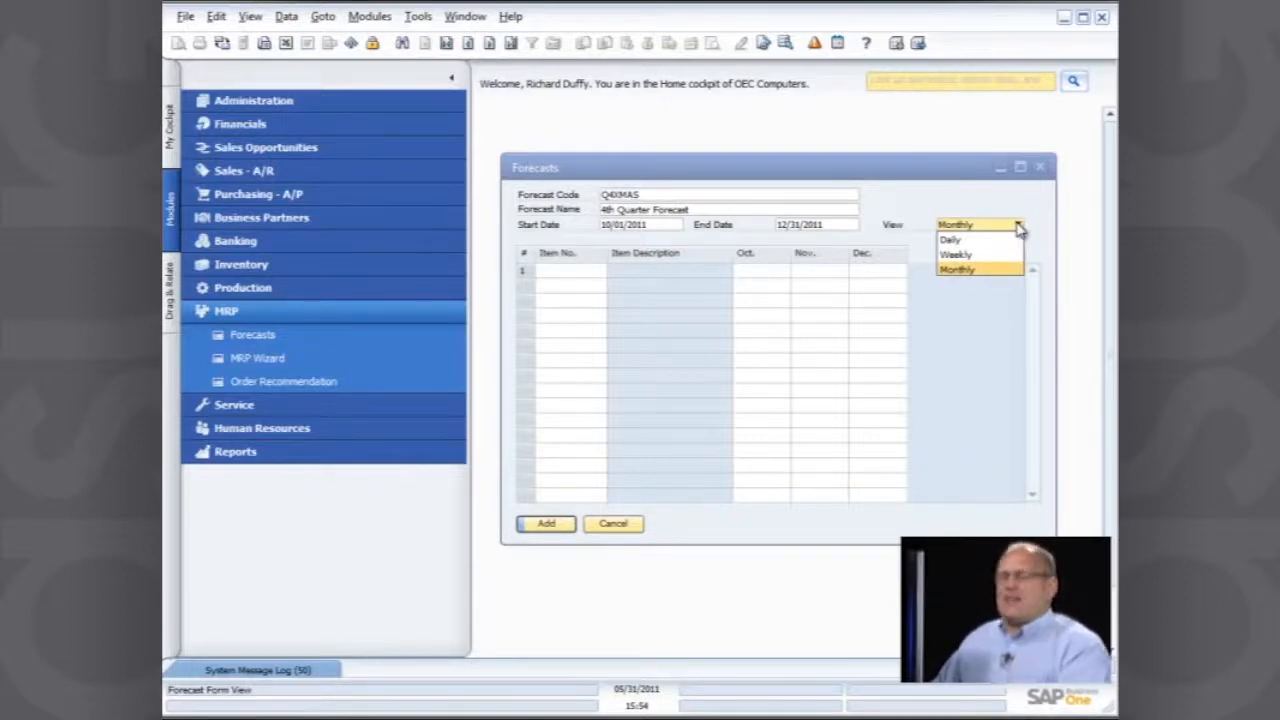
click(956, 268)
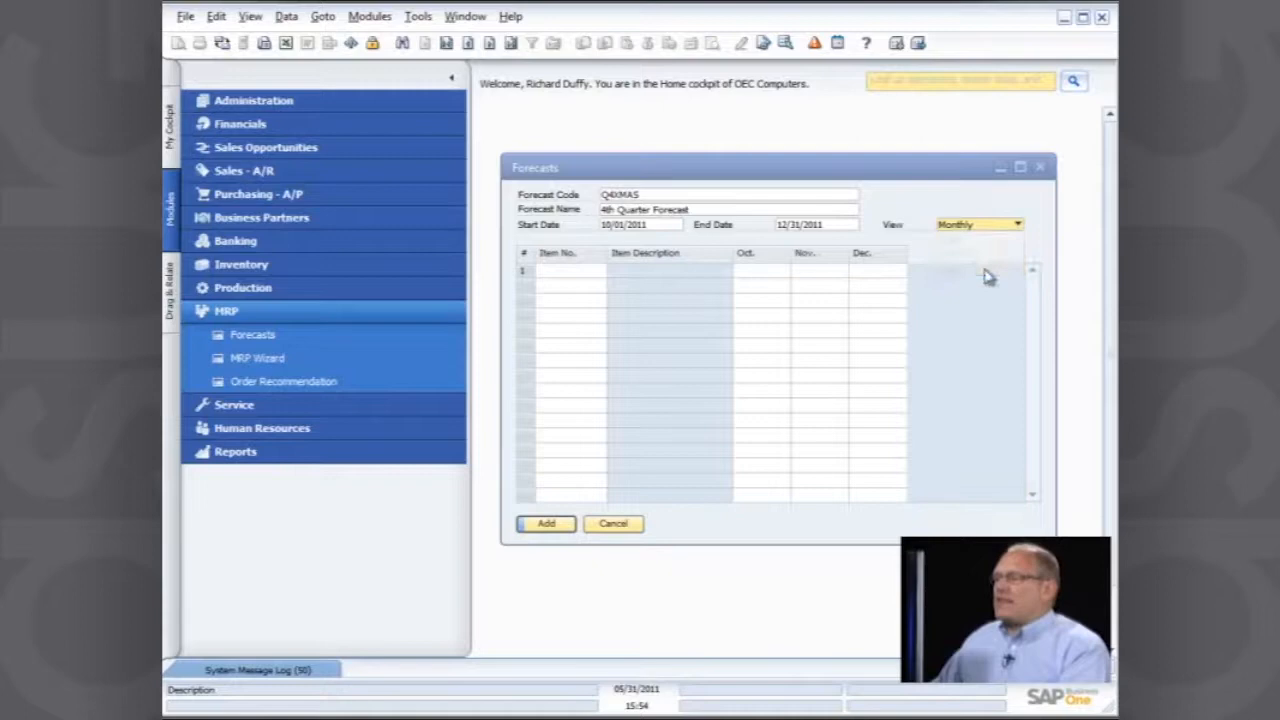
click(568, 272)
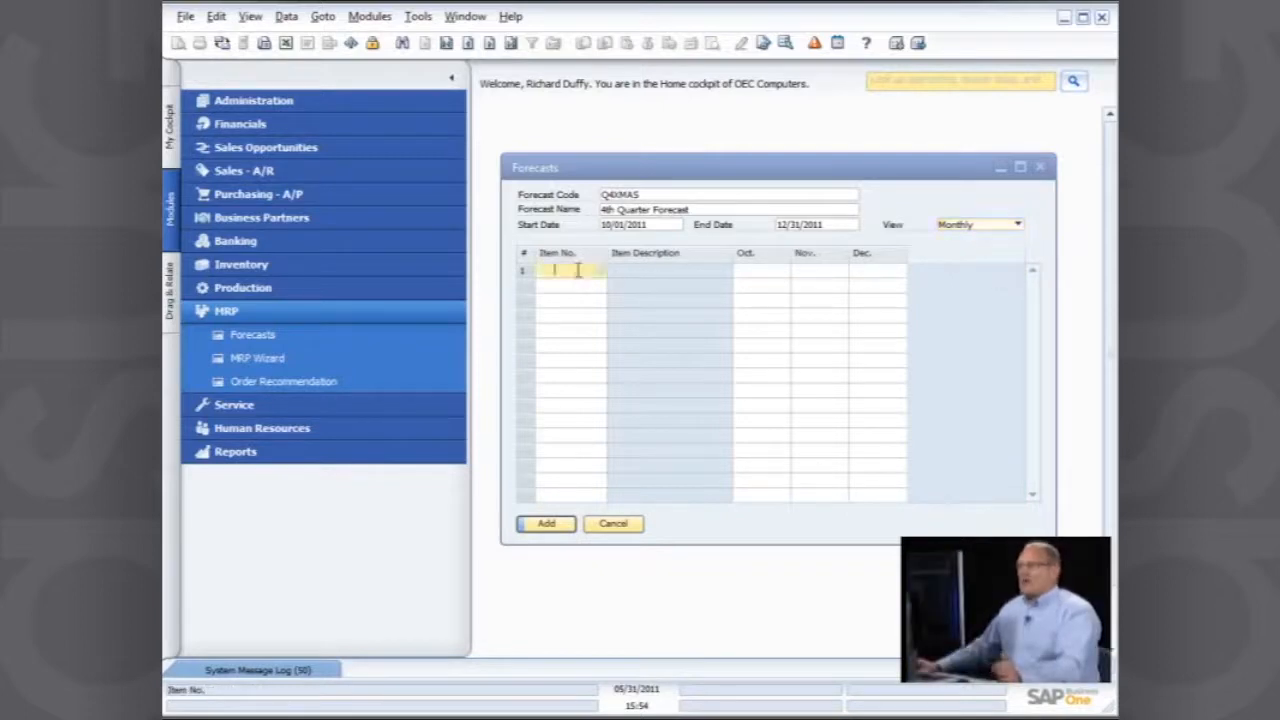
Step: Add items A00001 and A00002 with October–December quantities and save the Q4XMAS forecast
click(576, 270)
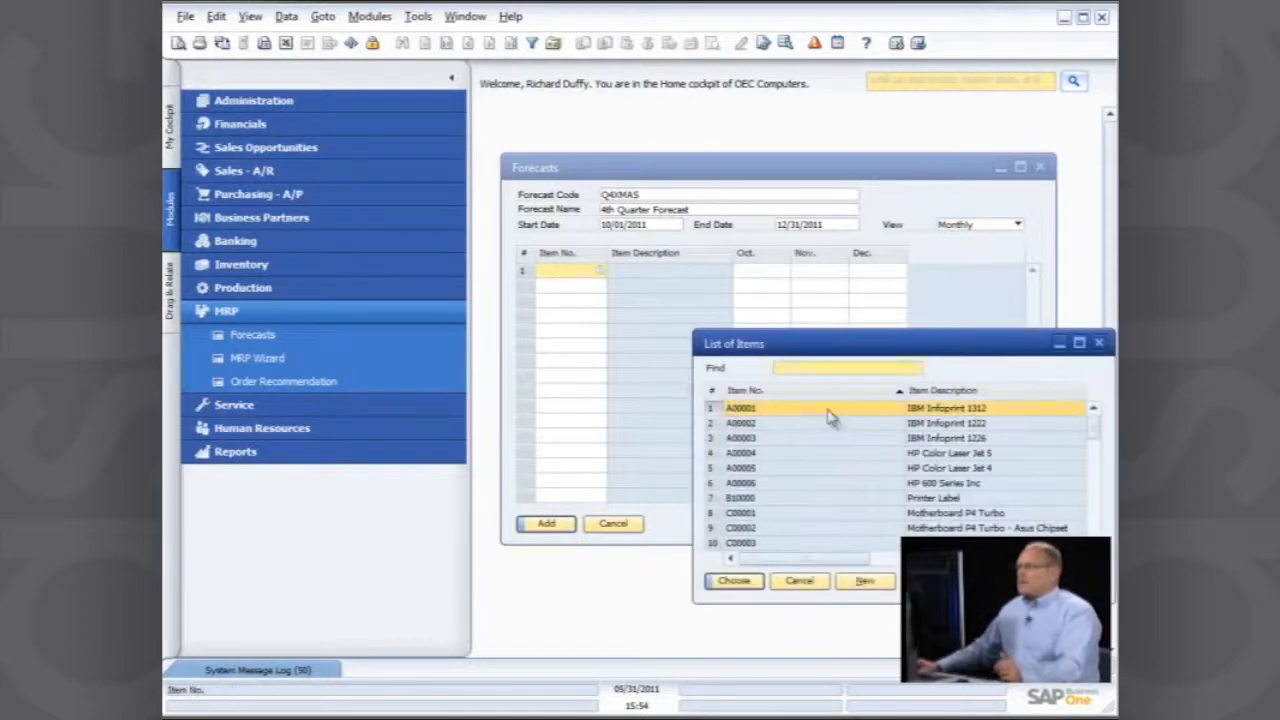
click(732, 580)
text(10)
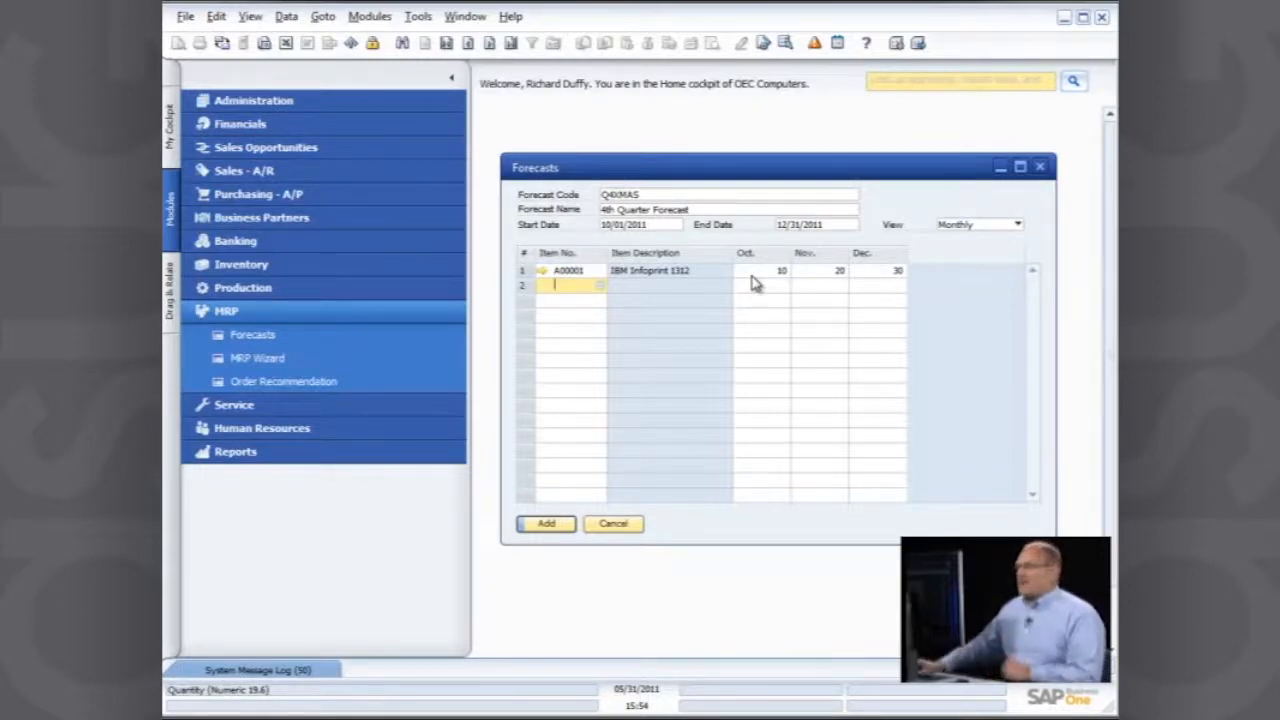
click(570, 284)
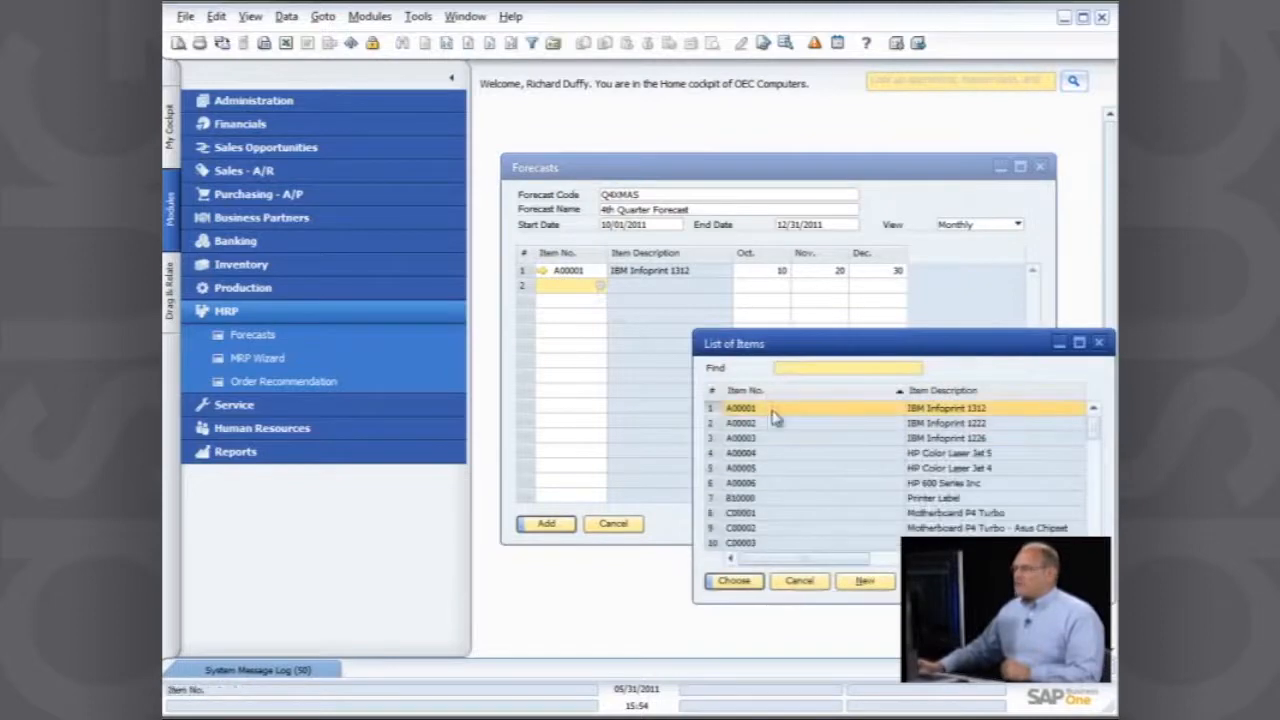
click(732, 580)
text(30)
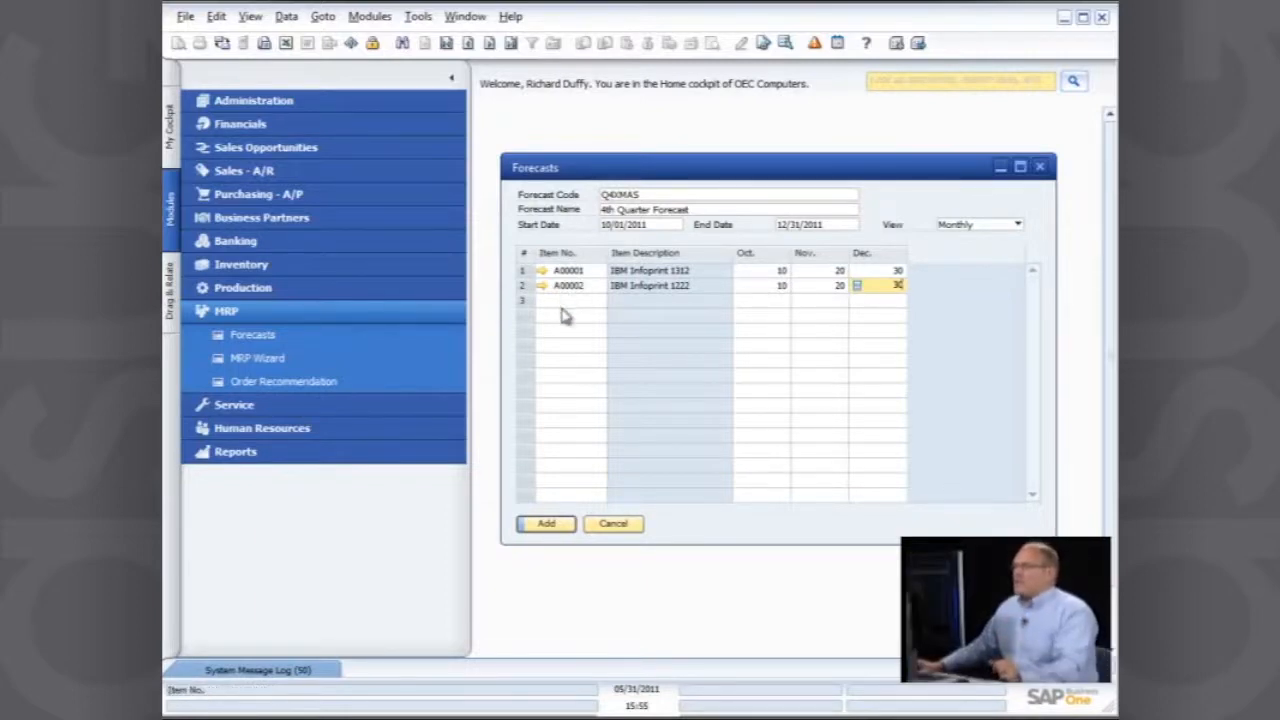
click(544, 524)
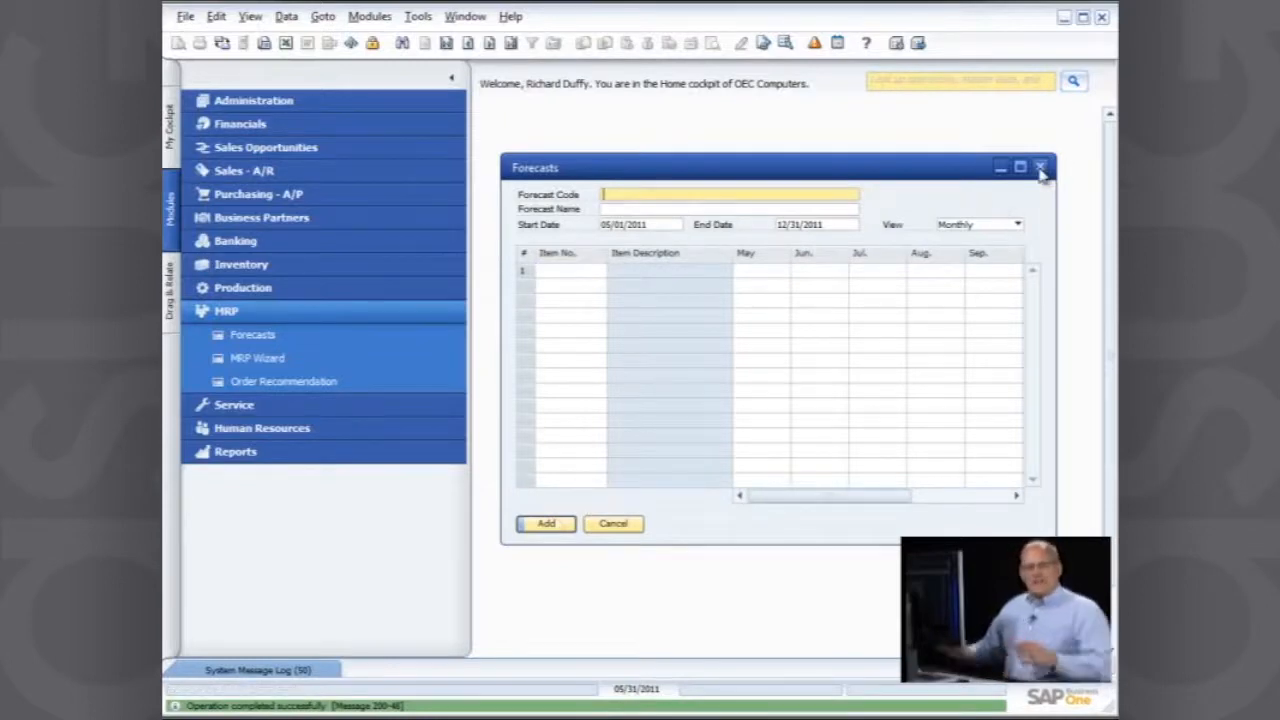
mouse_move(1040, 168)
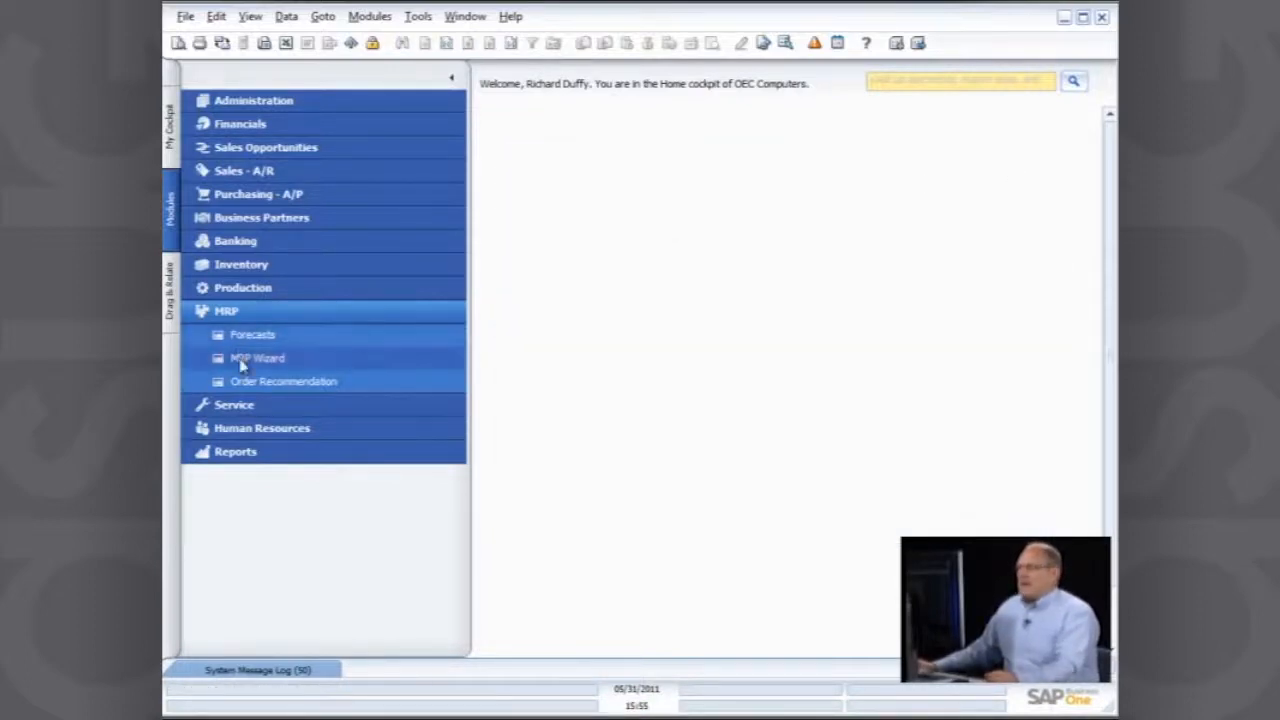
Step: Launch the MRP Wizard from the MRP module
click(256, 356)
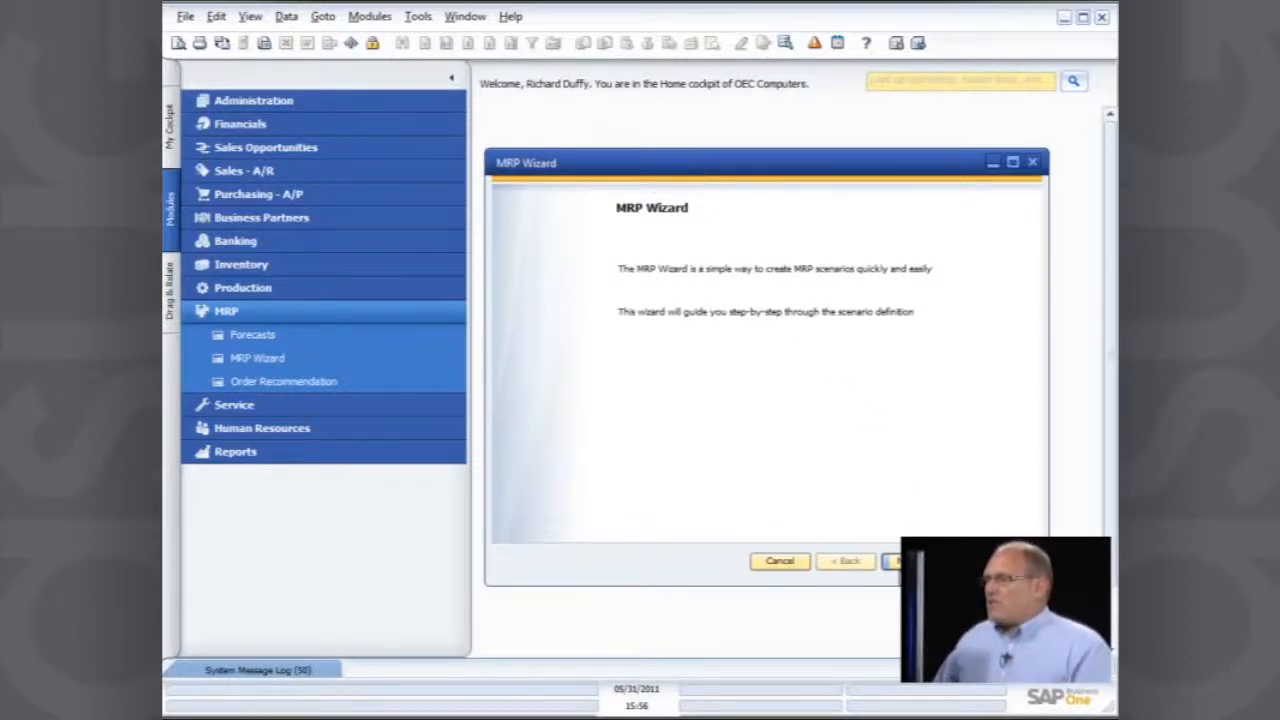
Step: Create a new scenario named Xmas Forecast Scenario and advance to Scenario Details
click(904, 560)
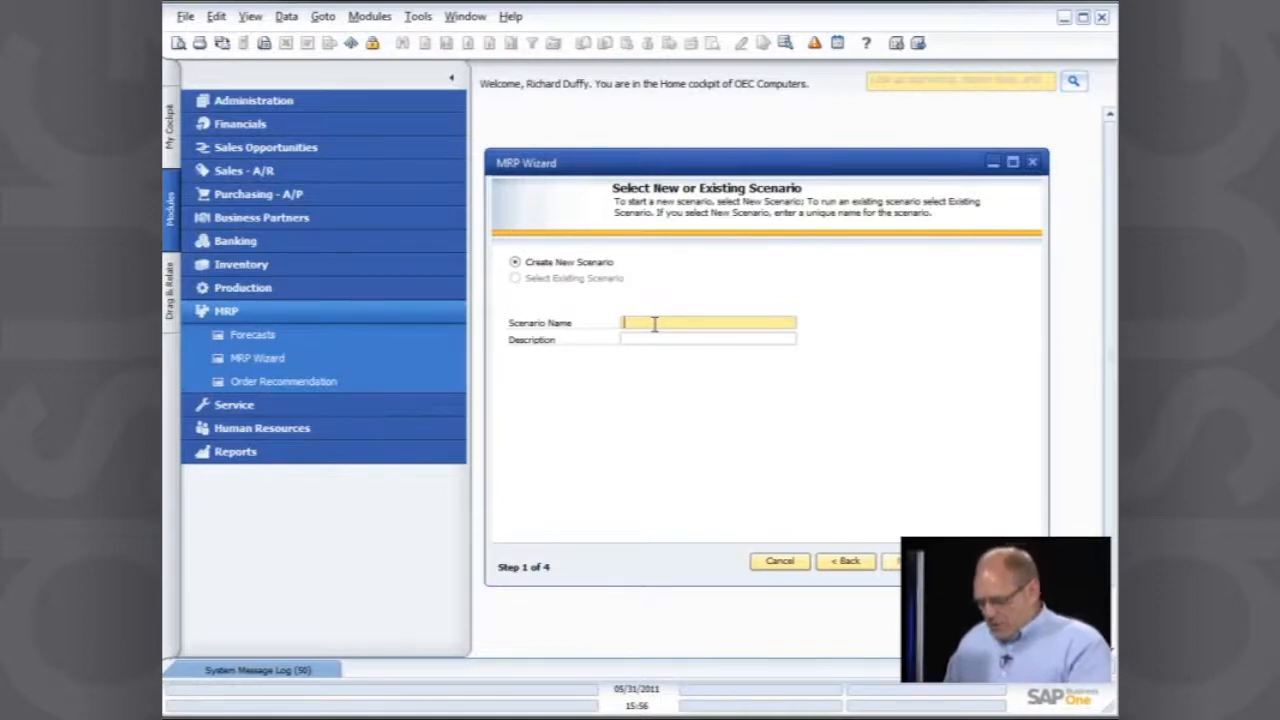
text(Xmas Forecast Scenario)
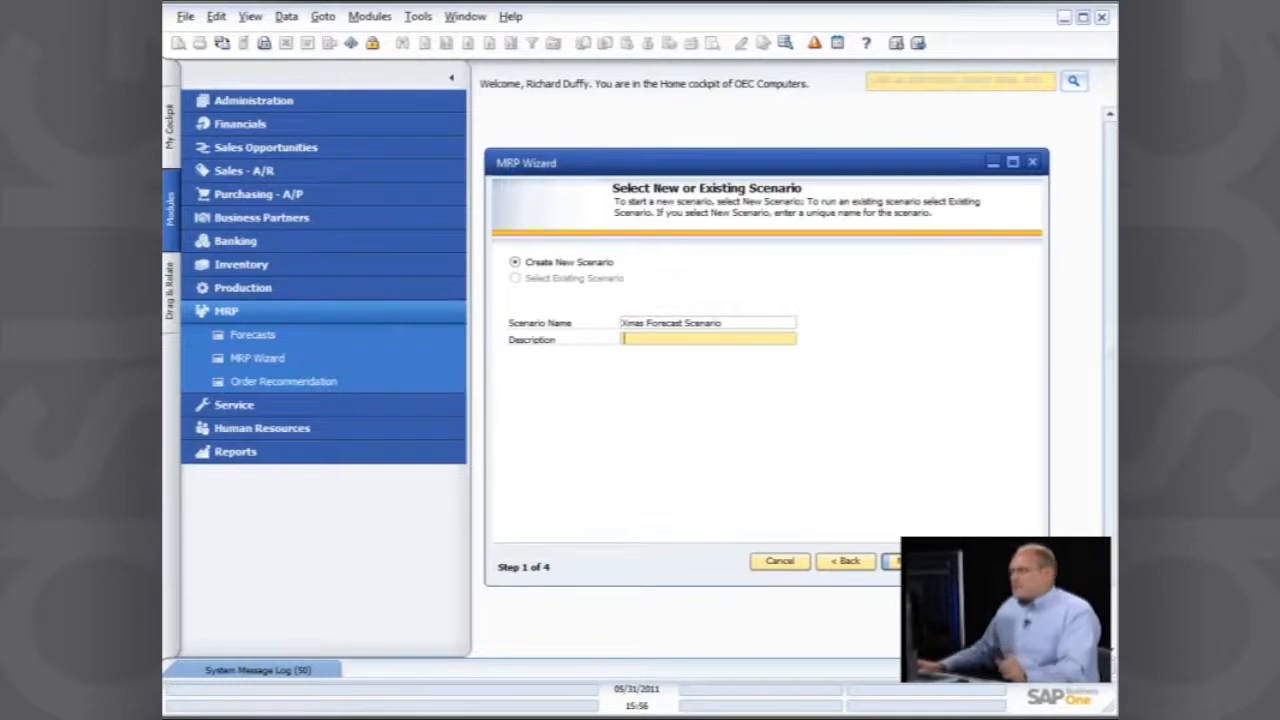
click(904, 560)
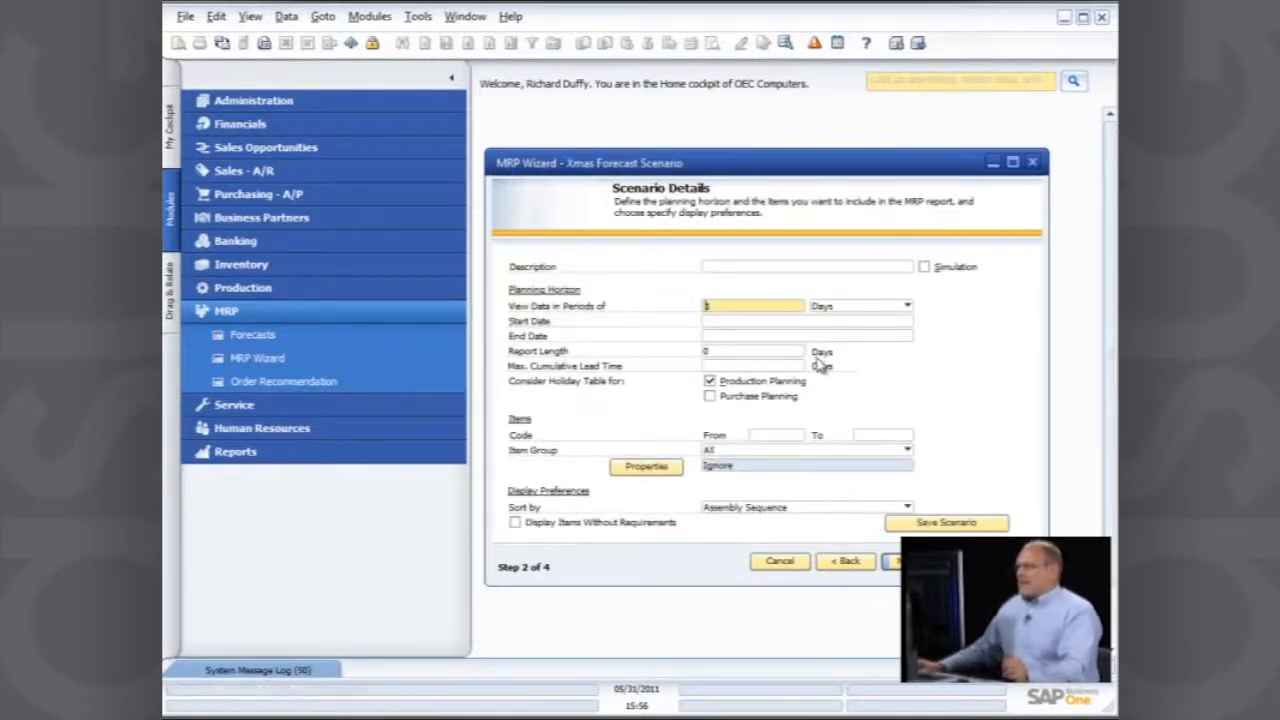
Step: Describe the scenario as Xmas, mark it as a simulation, and group planning data by weeks
click(804, 266)
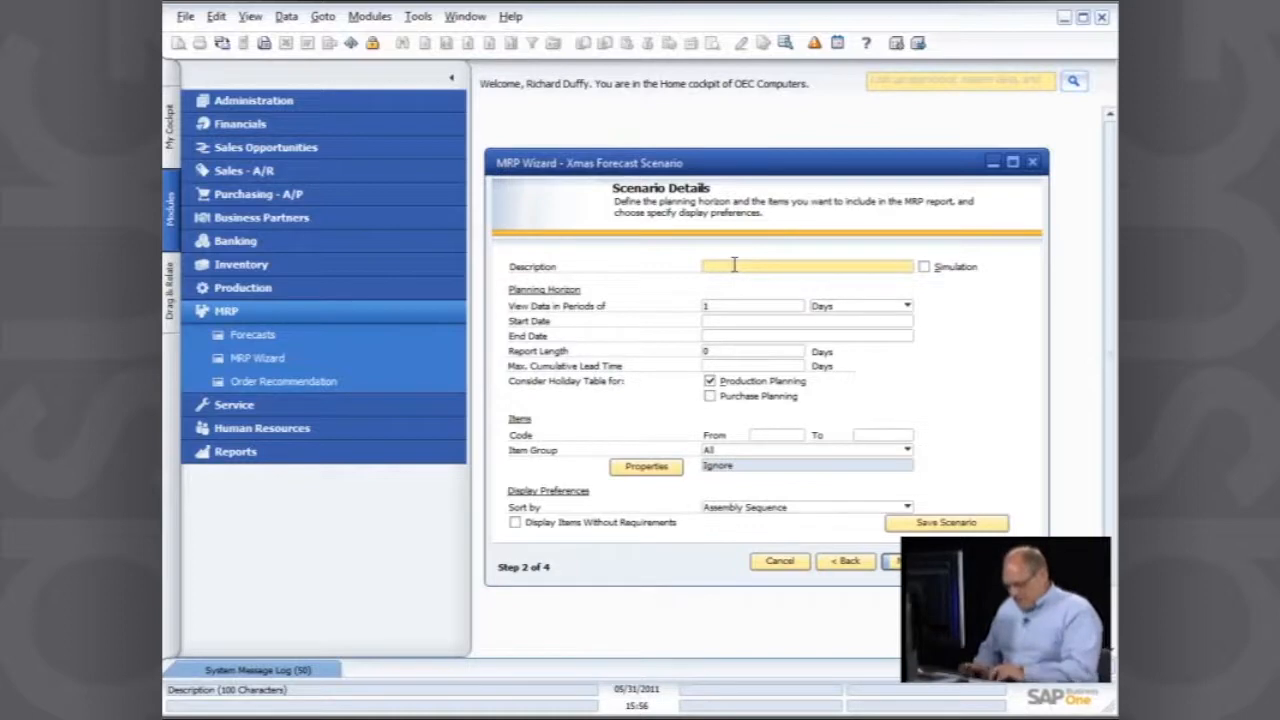
text(Xmas Forecast Scenario)
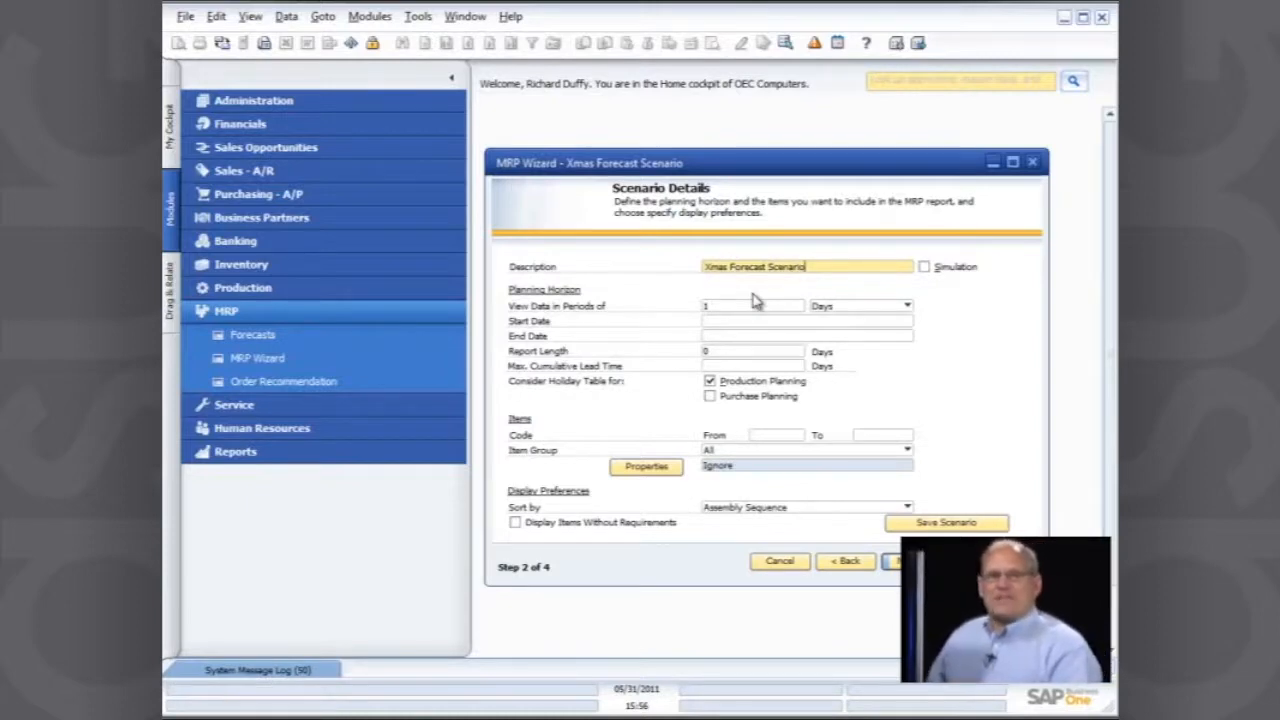
mouse_move(728, 344)
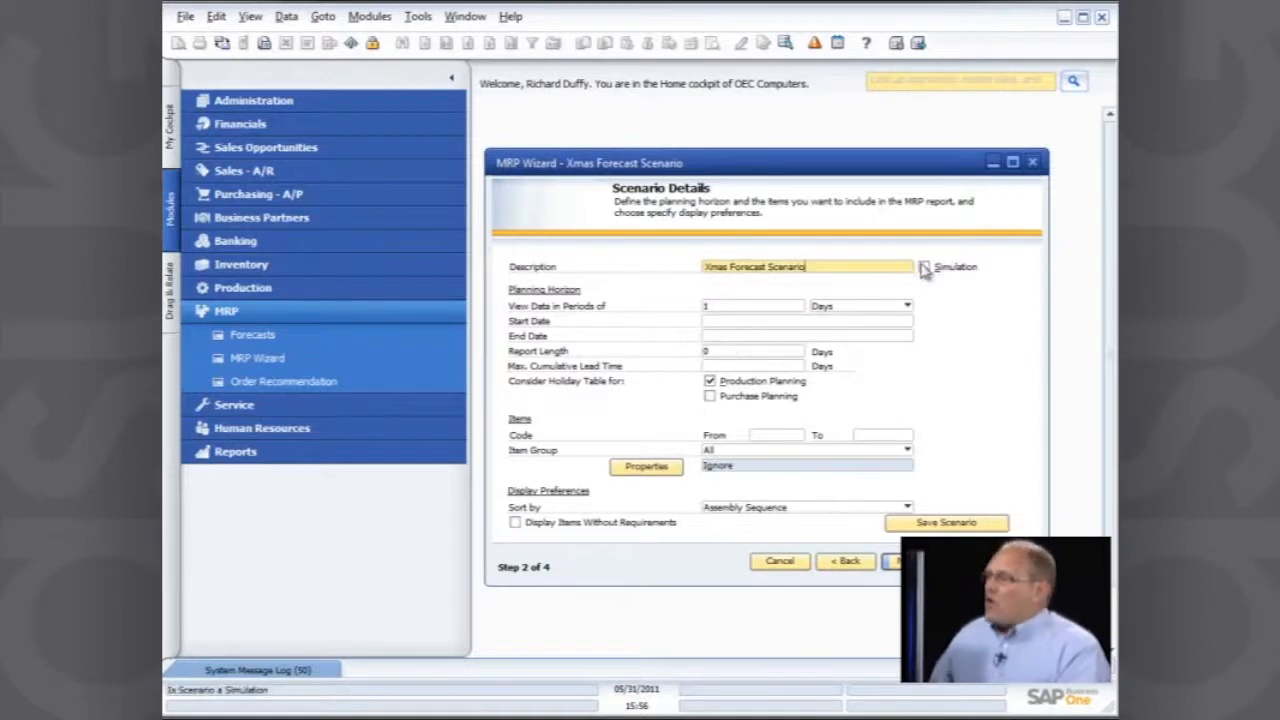
click(924, 266)
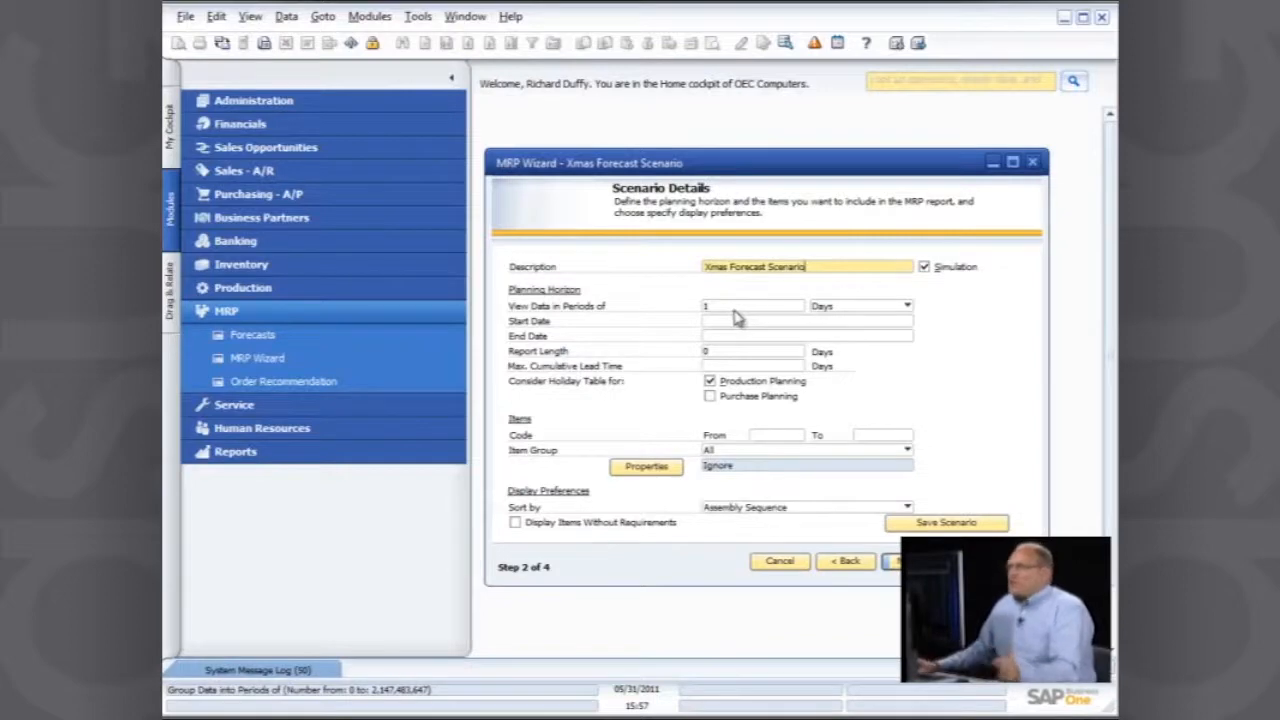
click(752, 304)
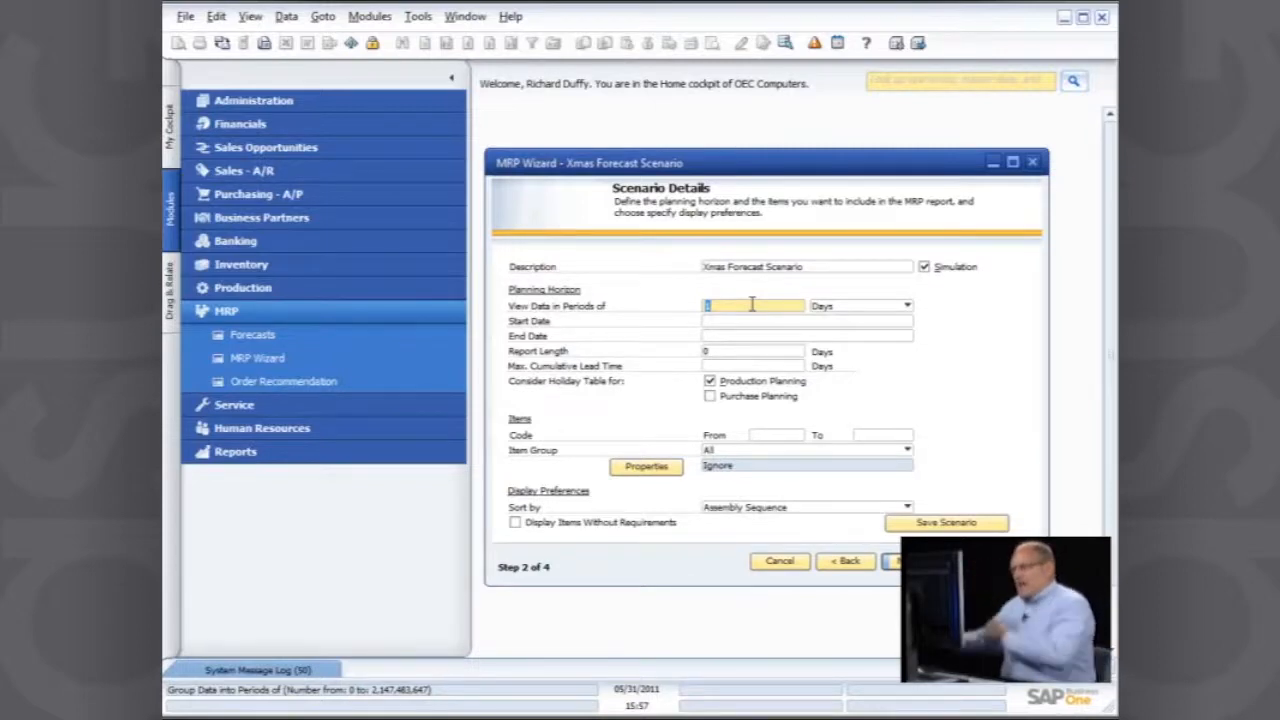
click(906, 304)
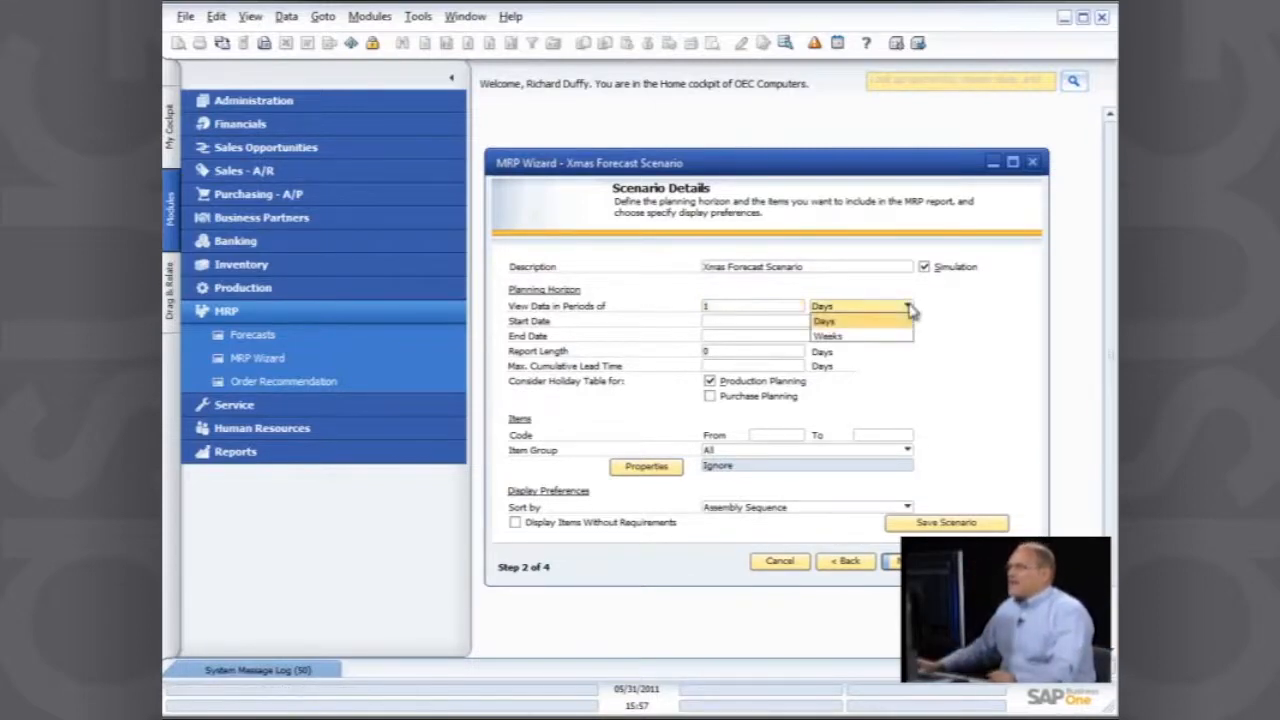
click(828, 336)
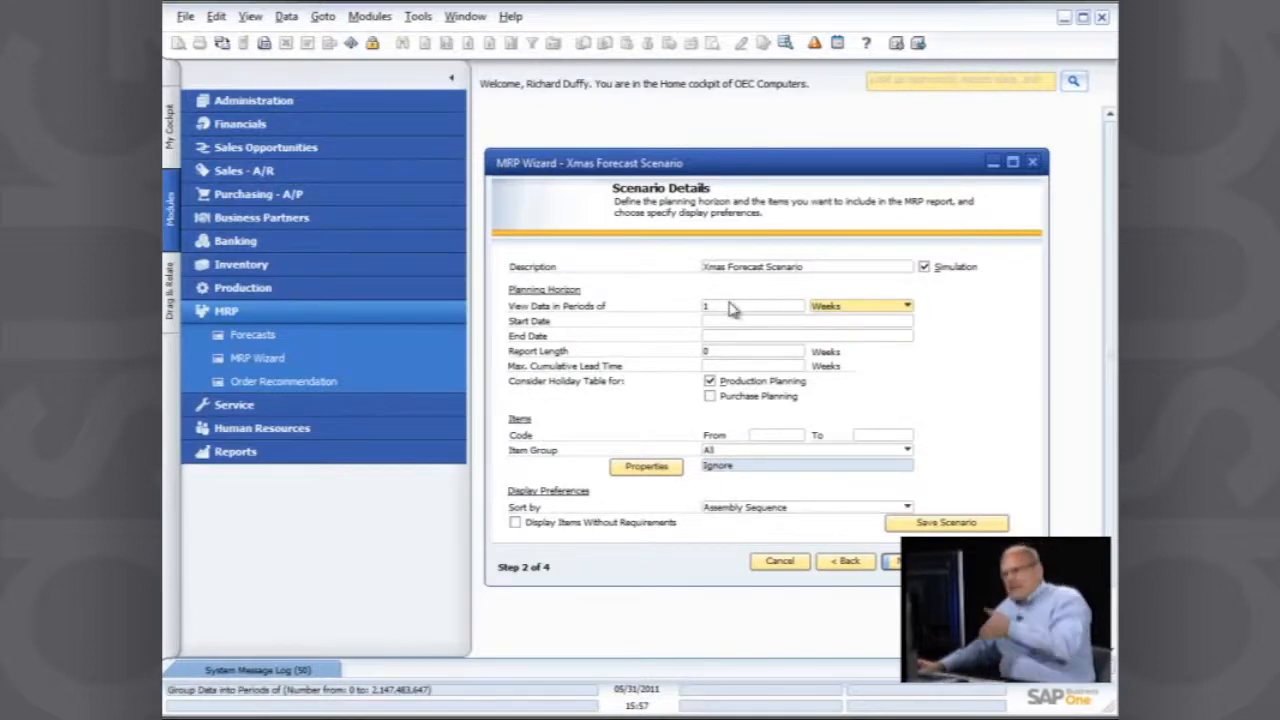
click(800, 320)
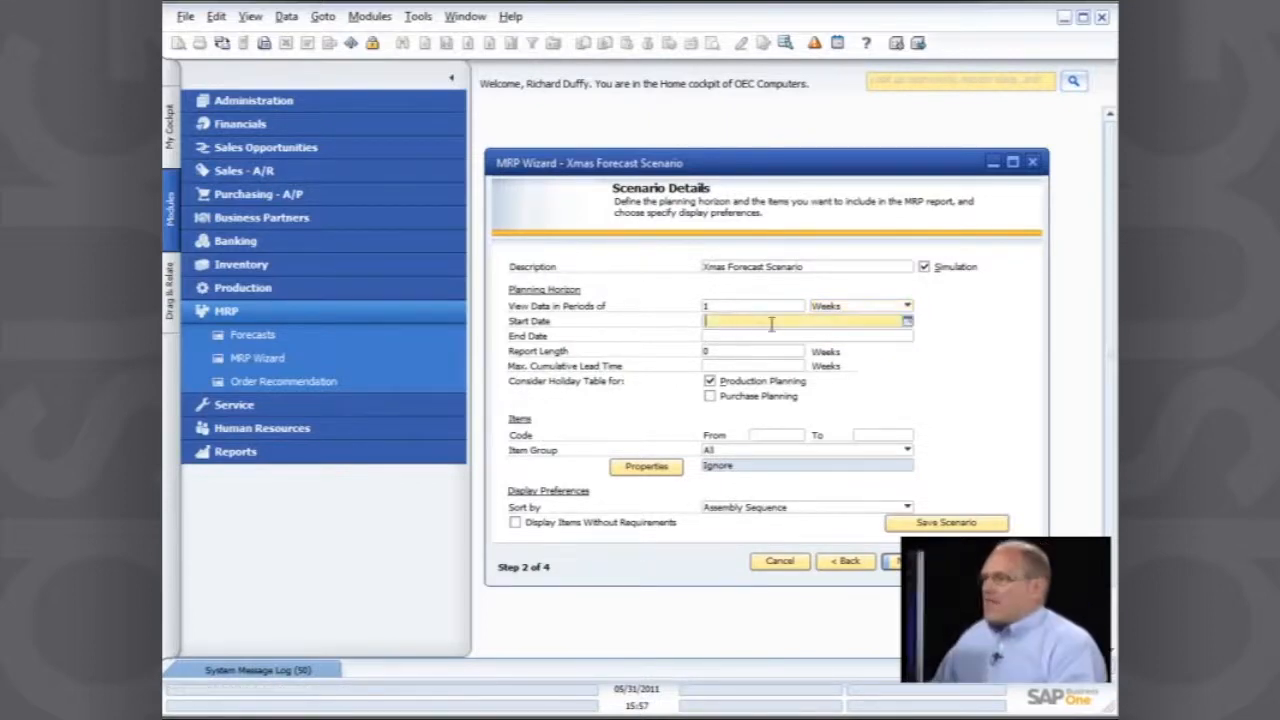
Step: Set the planning horizon start date and begin picking an end date in a later month
click(904, 320)
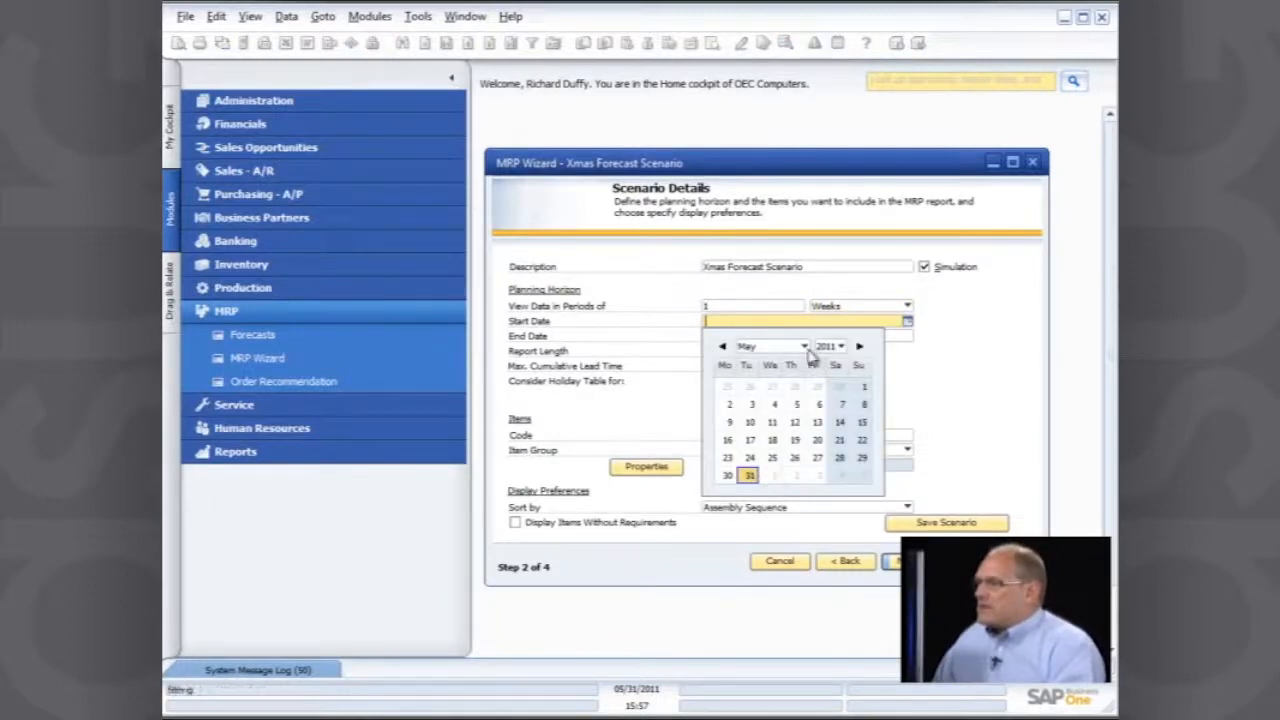
click(770, 346)
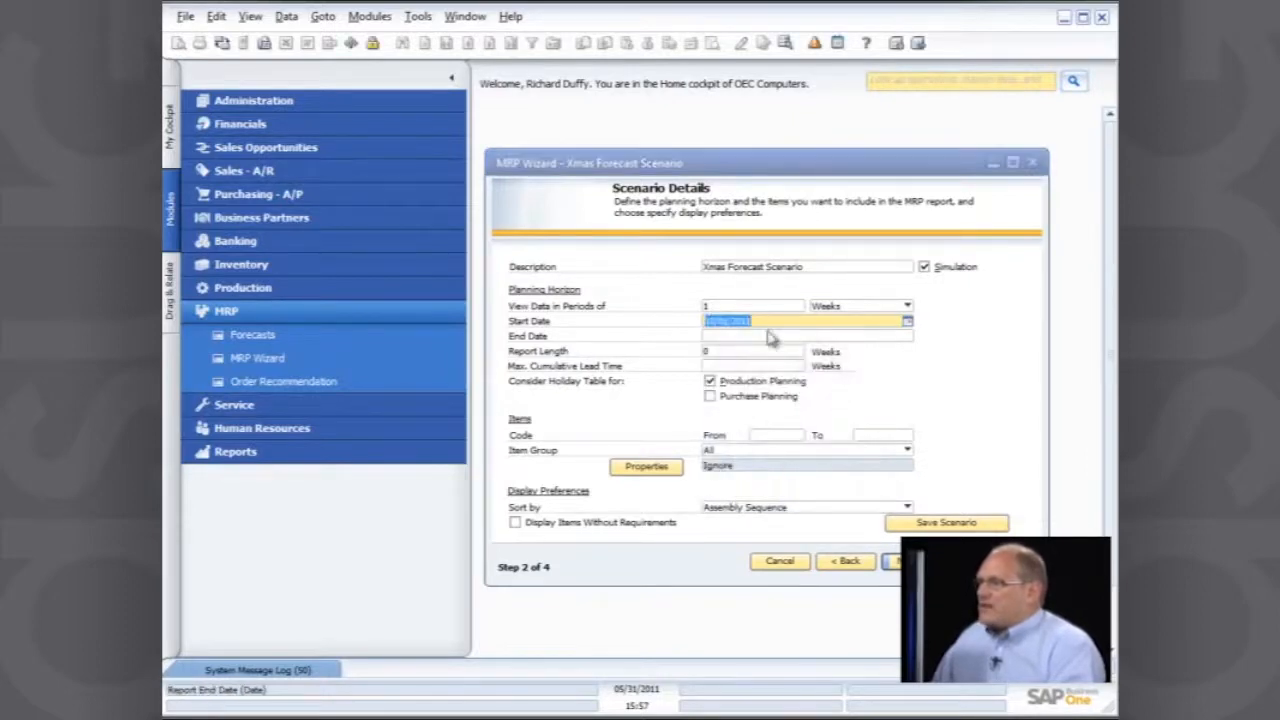
click(906, 336)
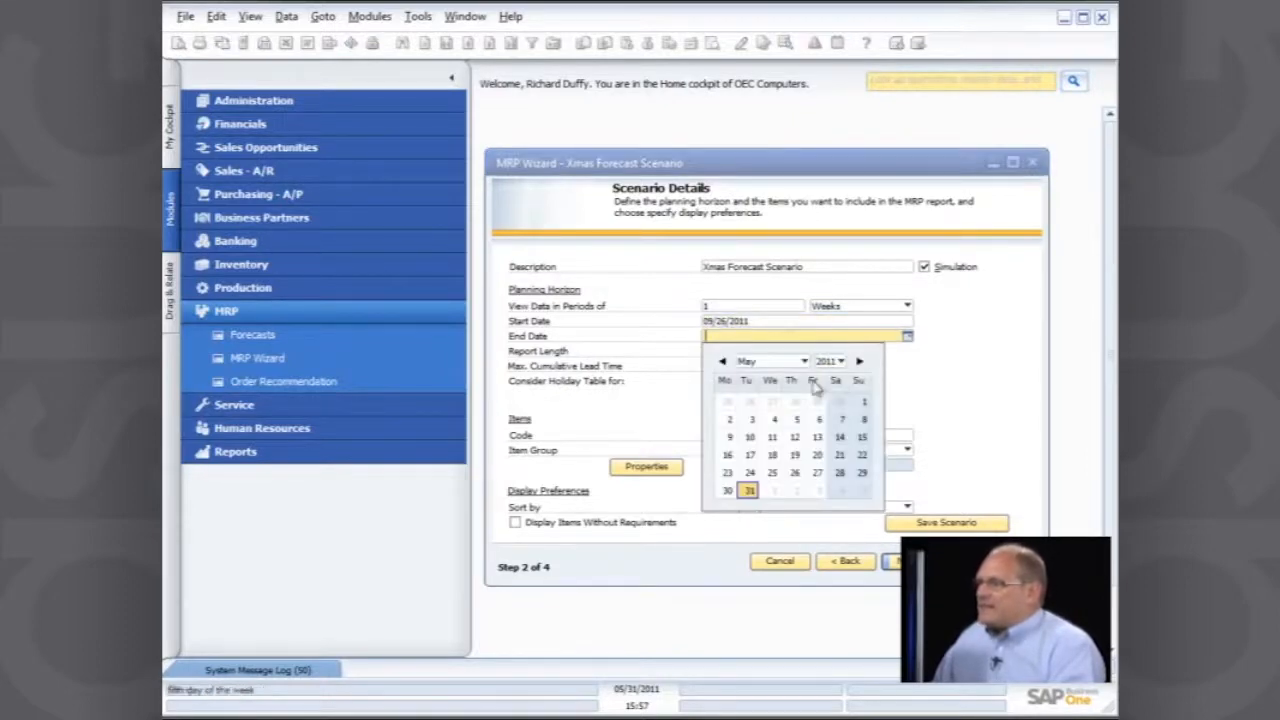
click(770, 360)
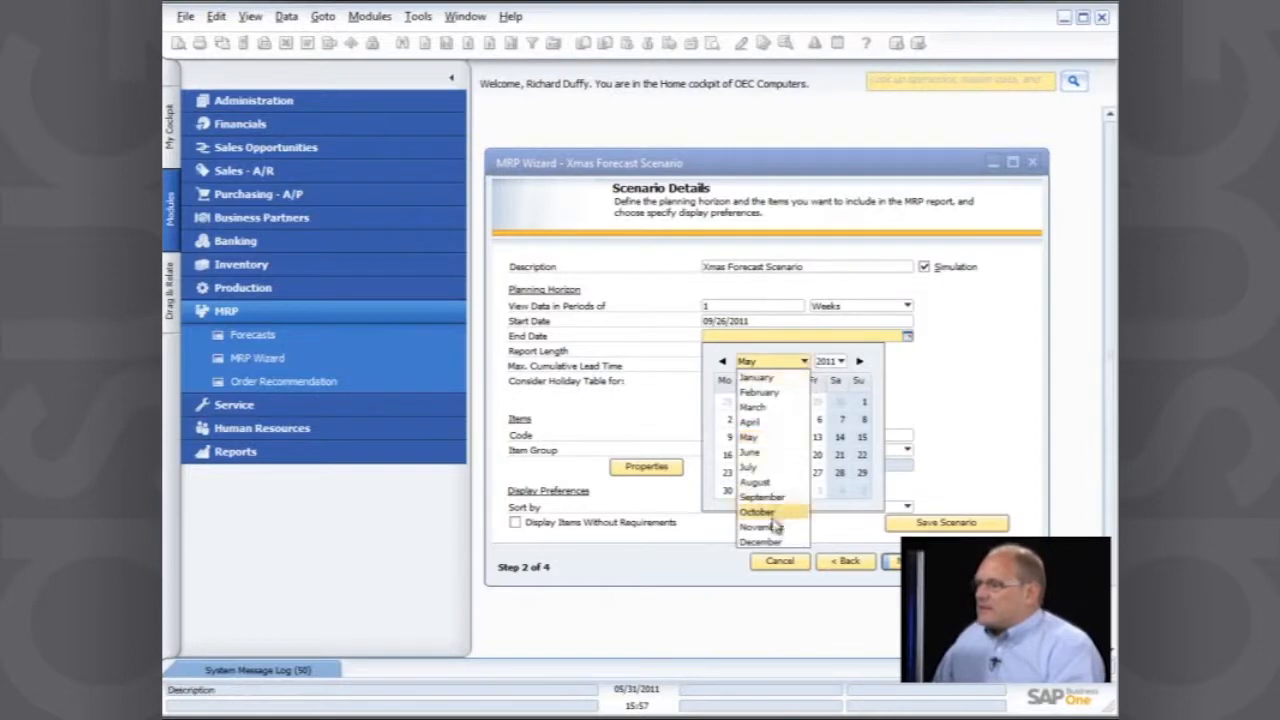
click(762, 540)
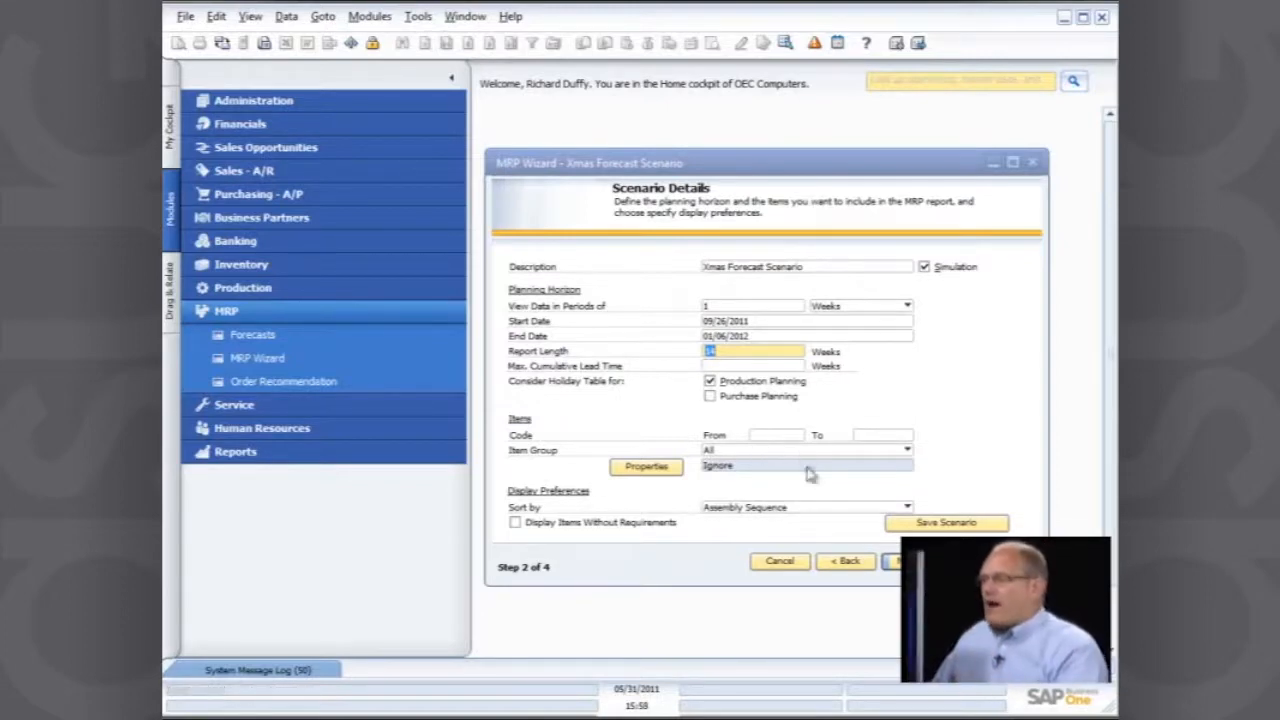
Step: Enter a report length and sort the scenario results by Item Number
click(906, 508)
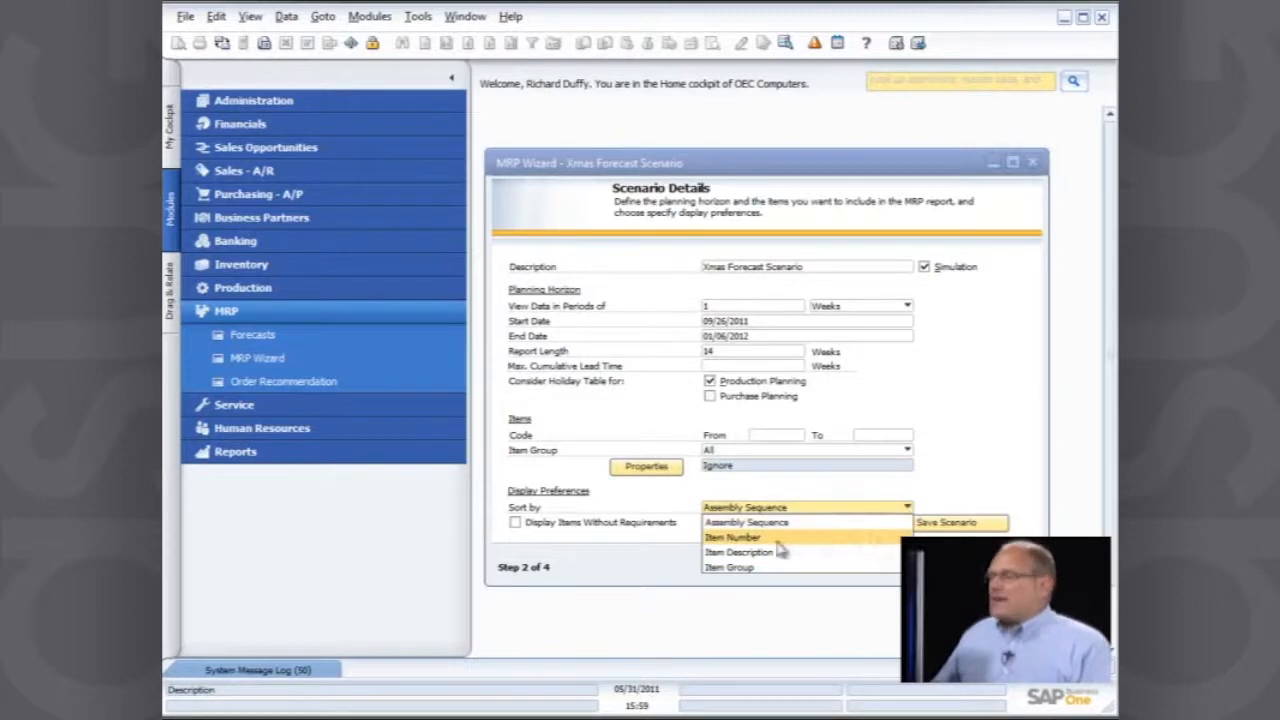
click(732, 536)
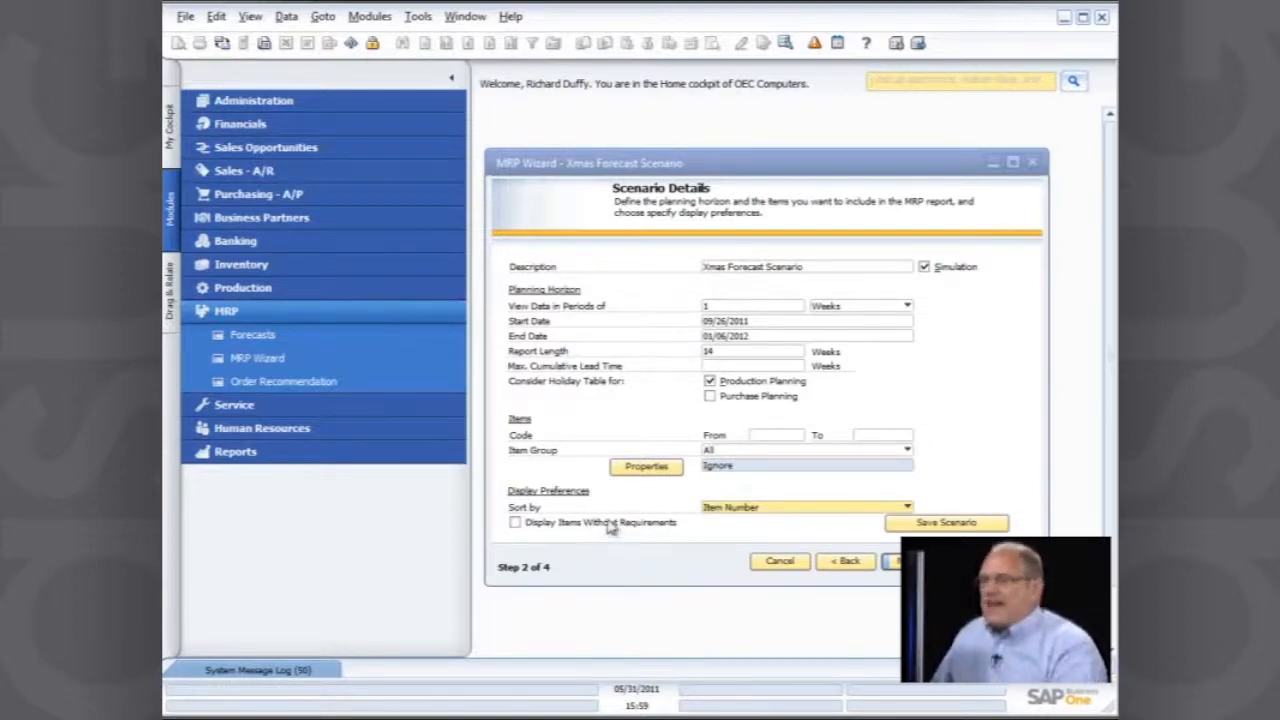
click(944, 522)
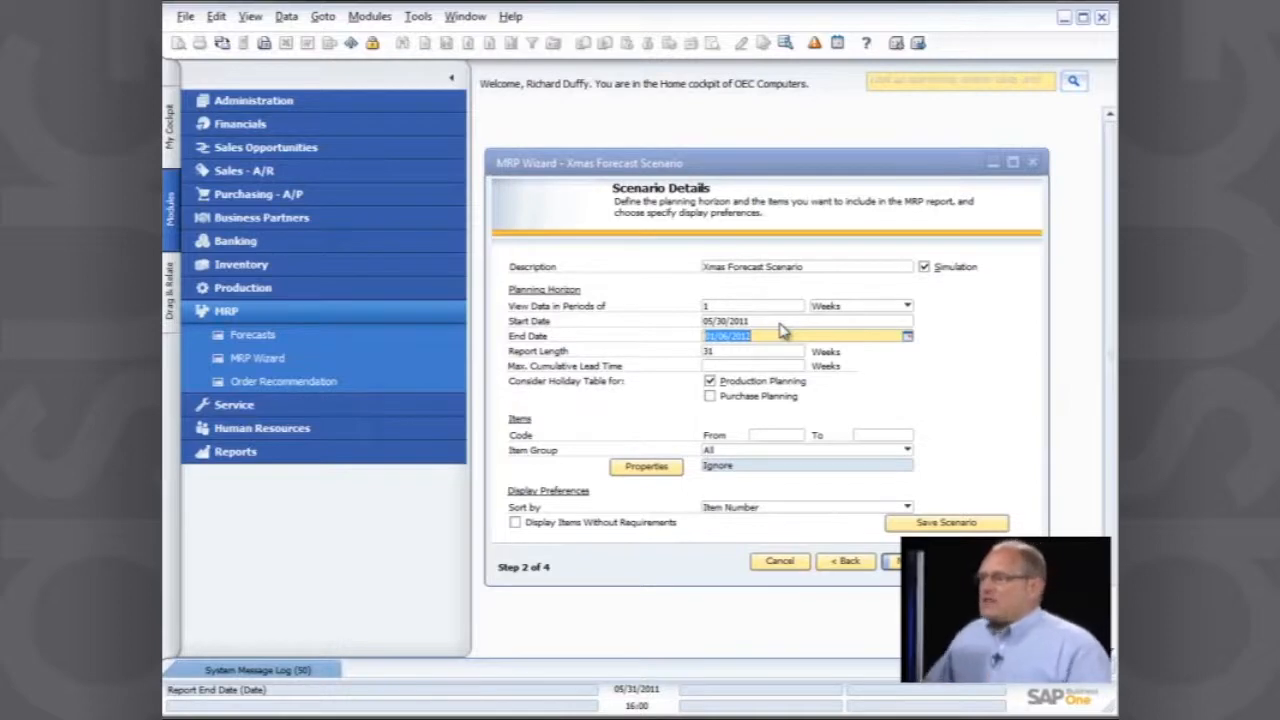
Step: Revise the end date to 01/06/2012, set a 31-week report length, and save the scenario
click(906, 336)
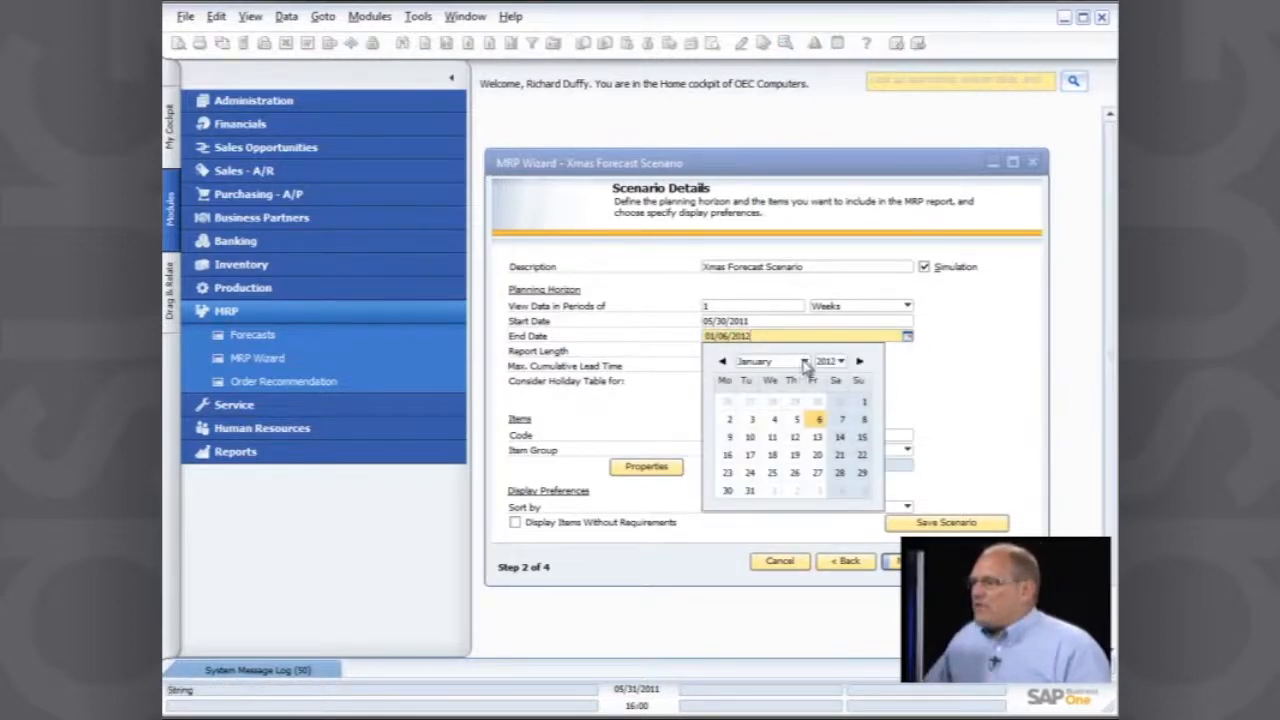
click(722, 360)
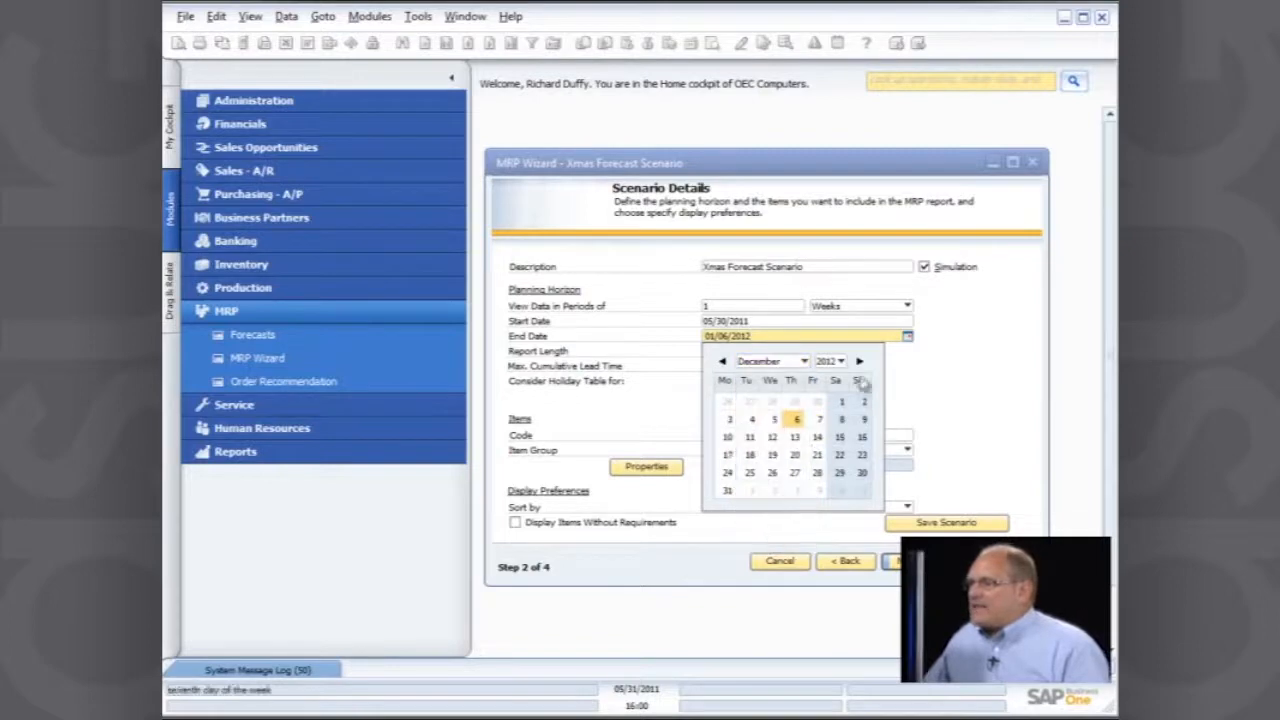
click(844, 360)
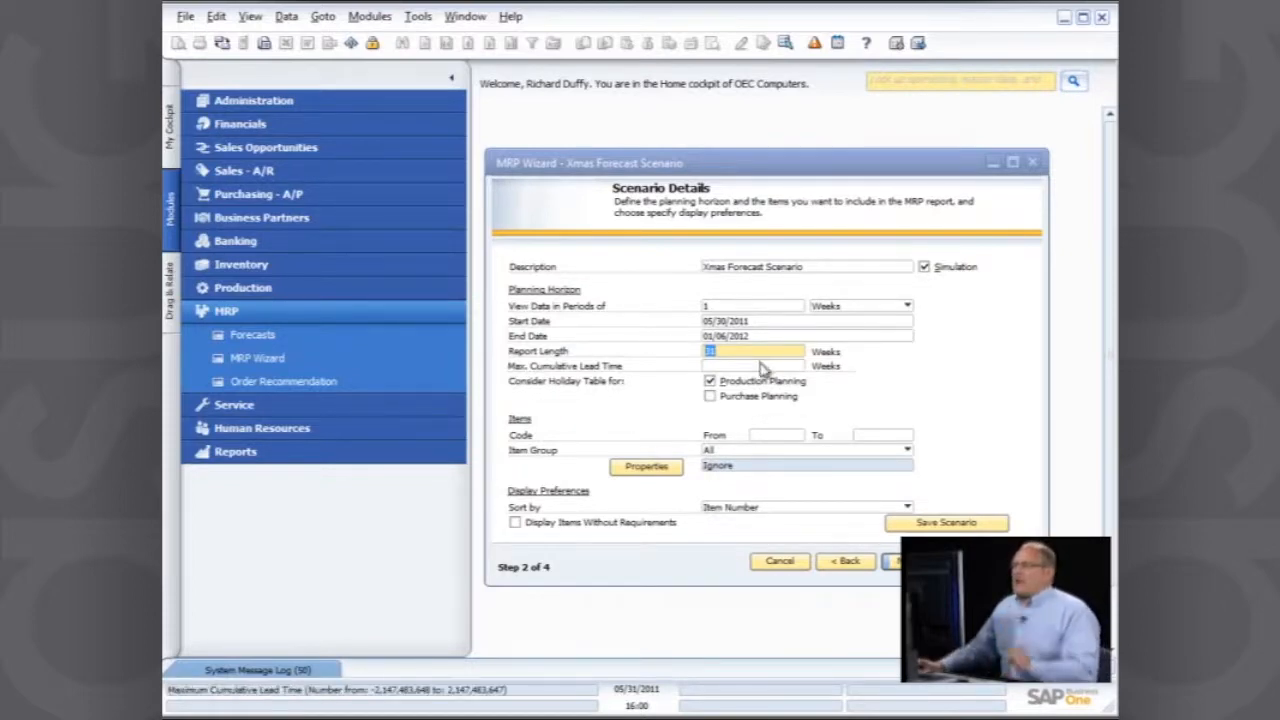
text(31)
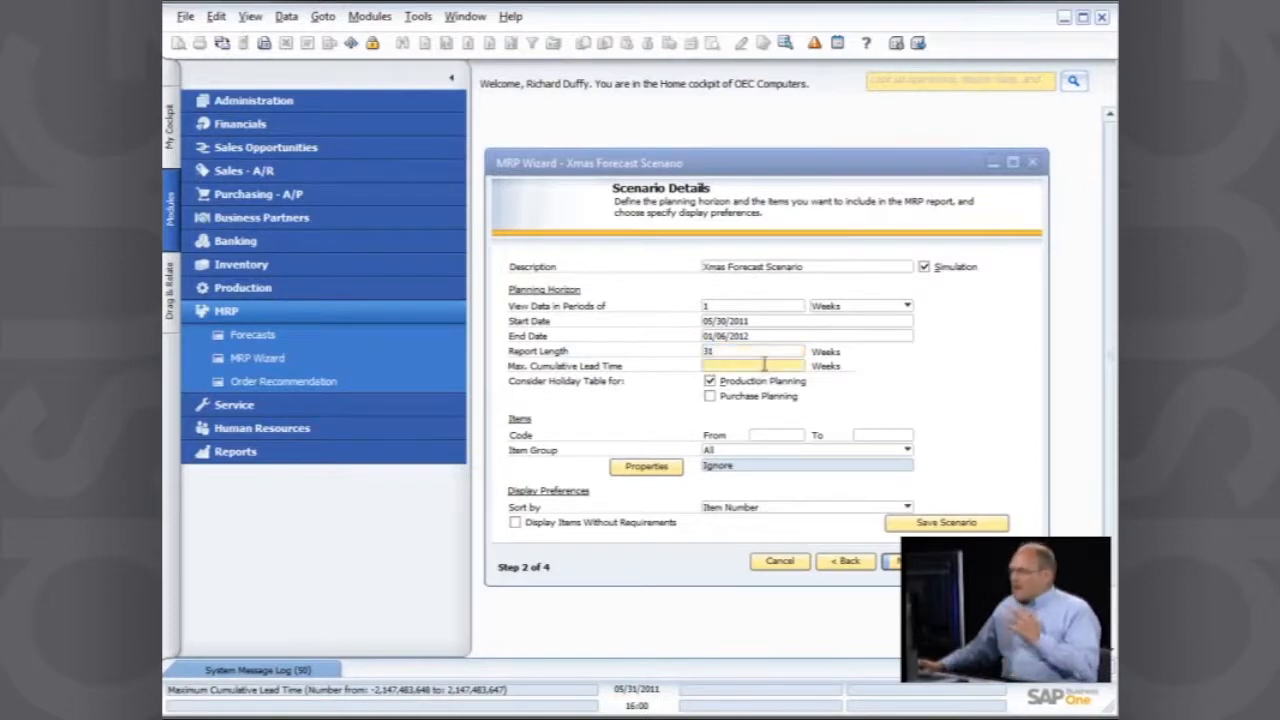
click(944, 522)
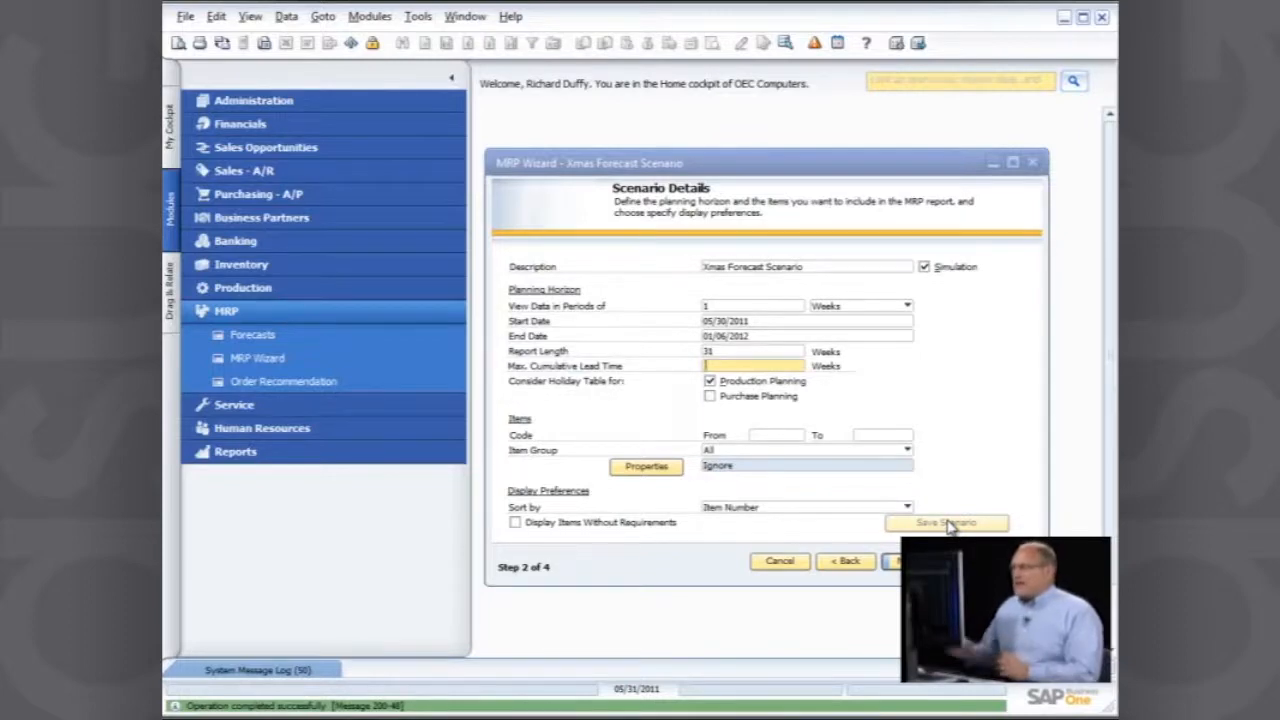
click(916, 560)
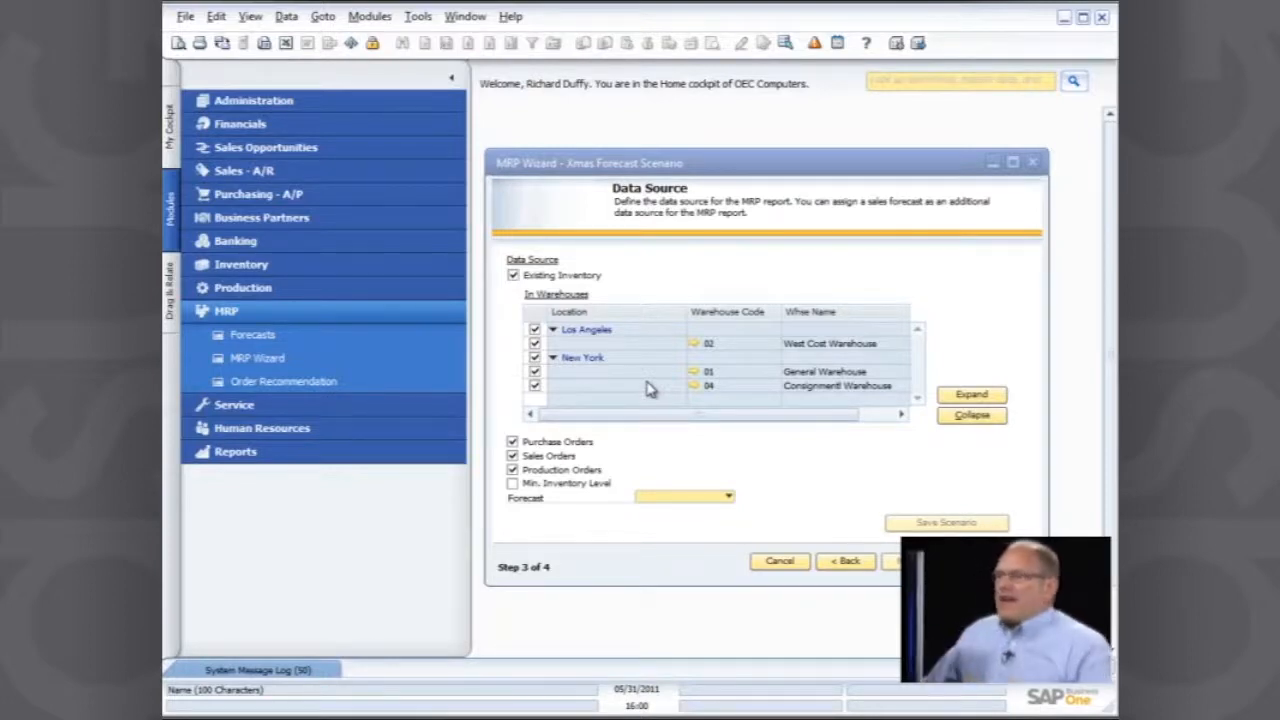
mouse_move(624, 348)
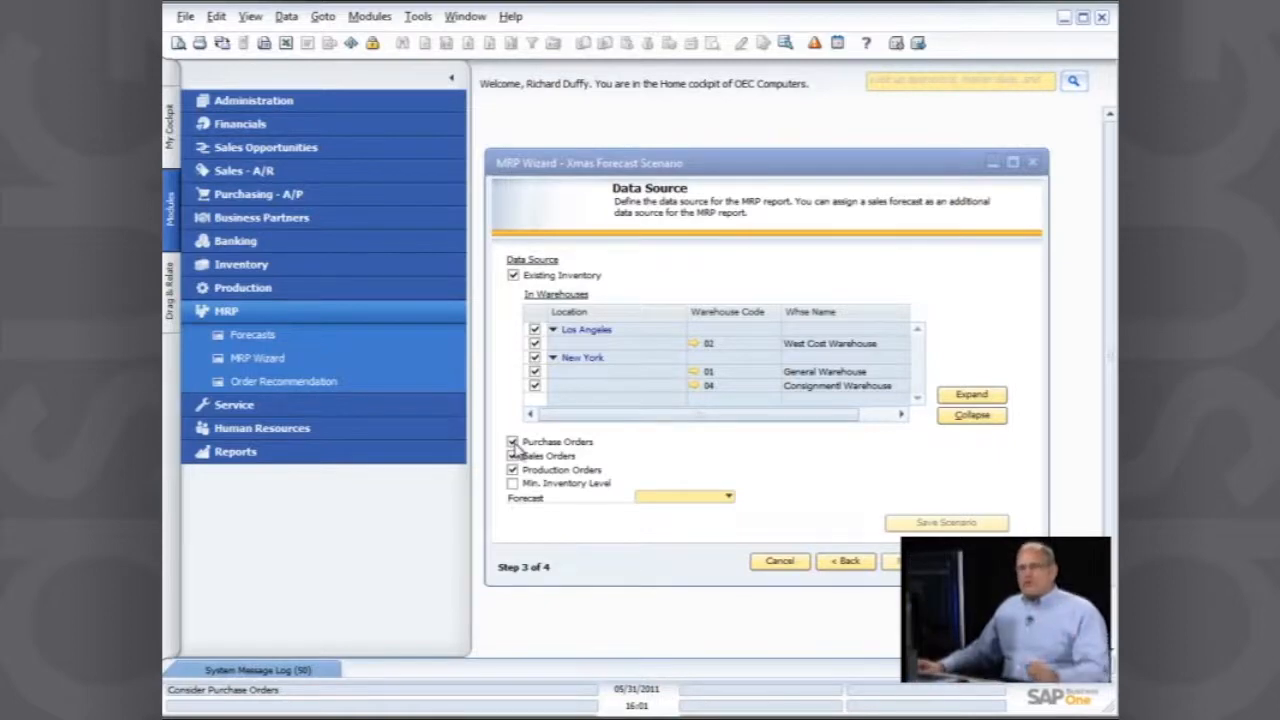
Step: Include purchase orders in the Data Source alongside sales and production orders
click(512, 456)
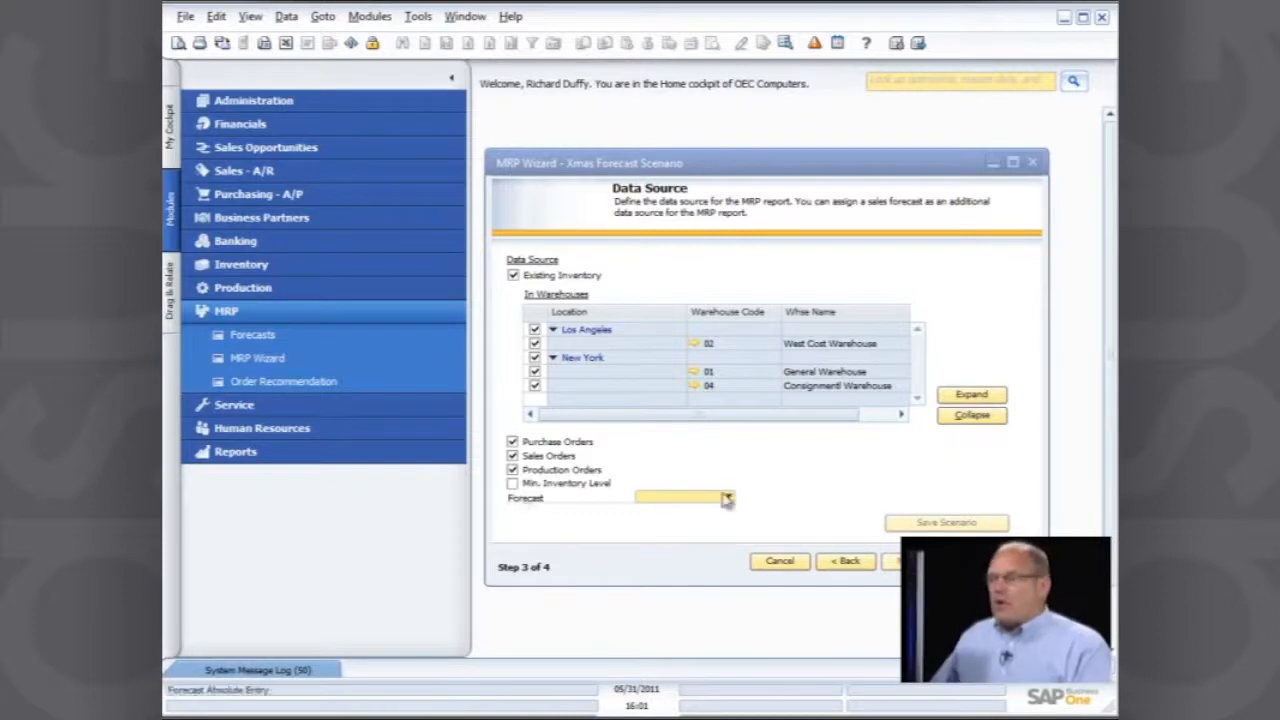
Step: Select 4th Quarter Forecast as the scenario's forecast and advance to MRP Results
click(728, 496)
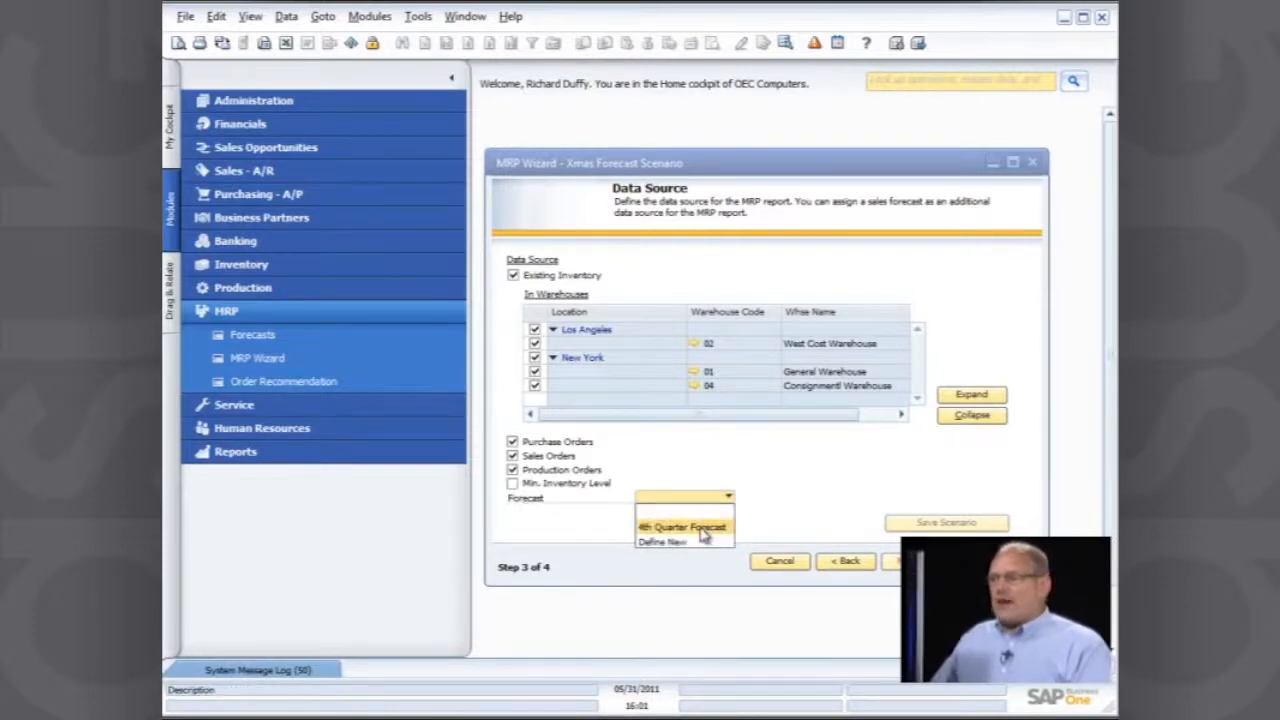
click(682, 528)
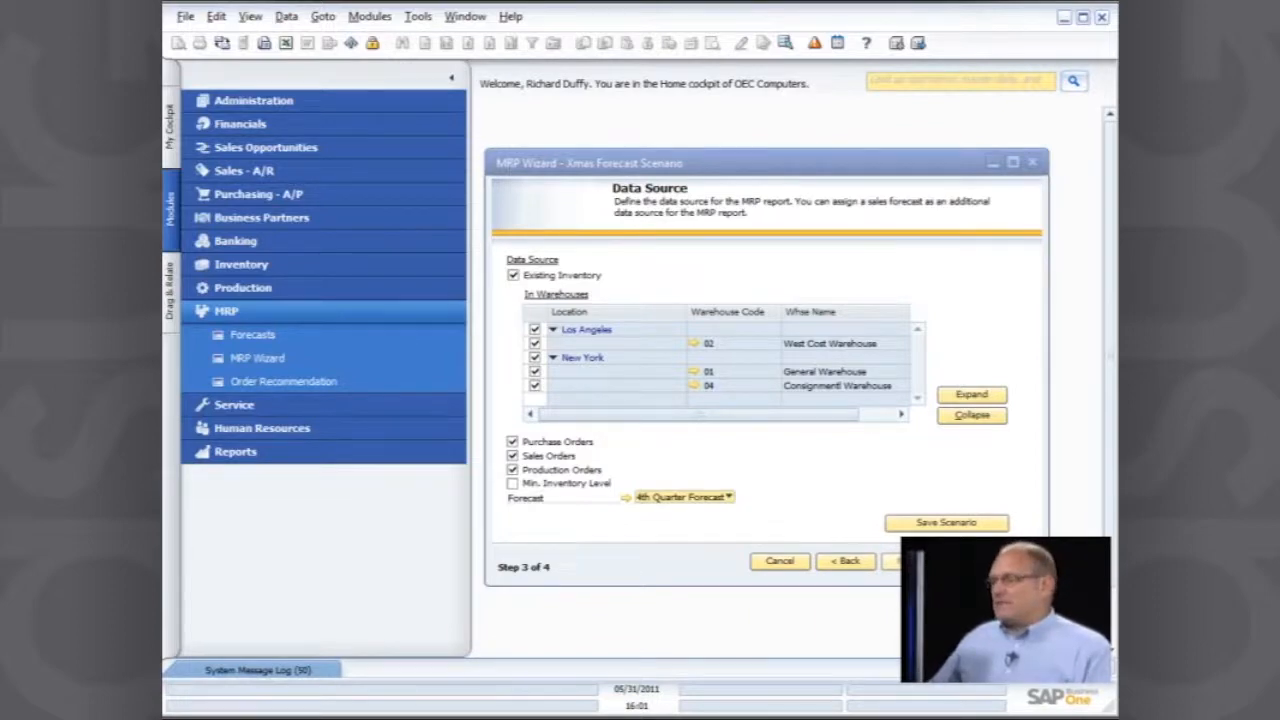
click(916, 560)
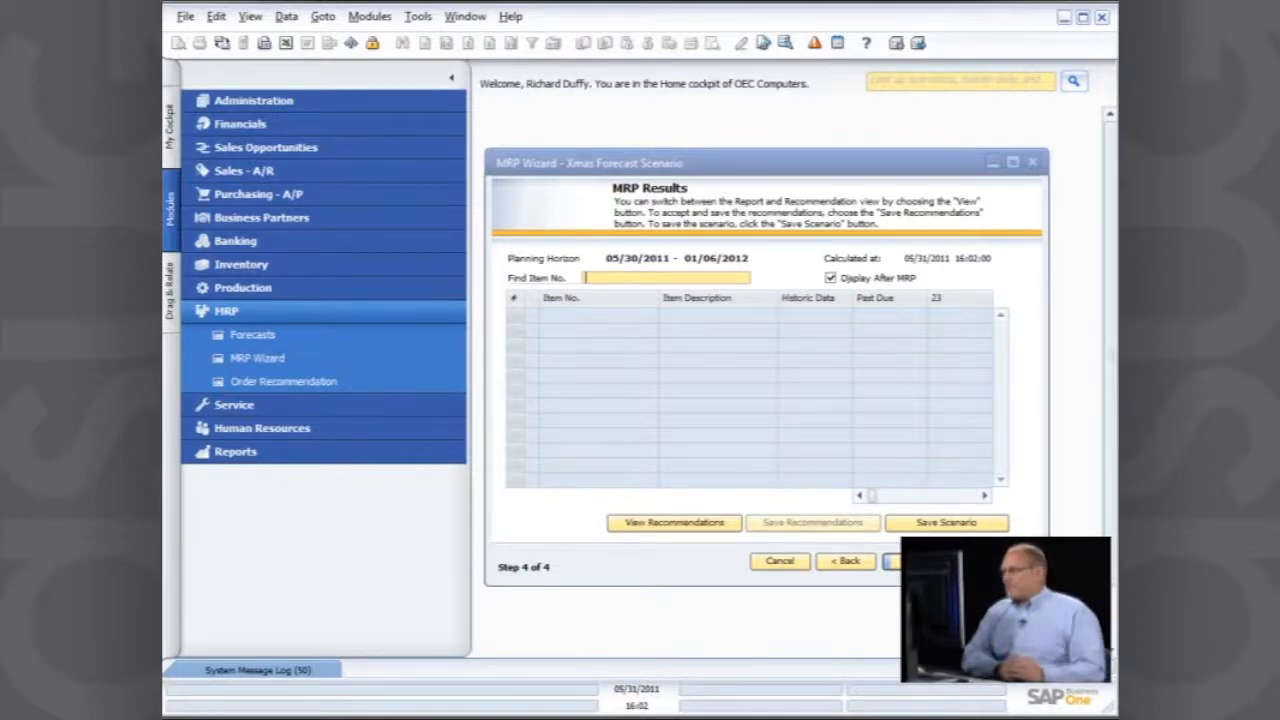
click(844, 560)
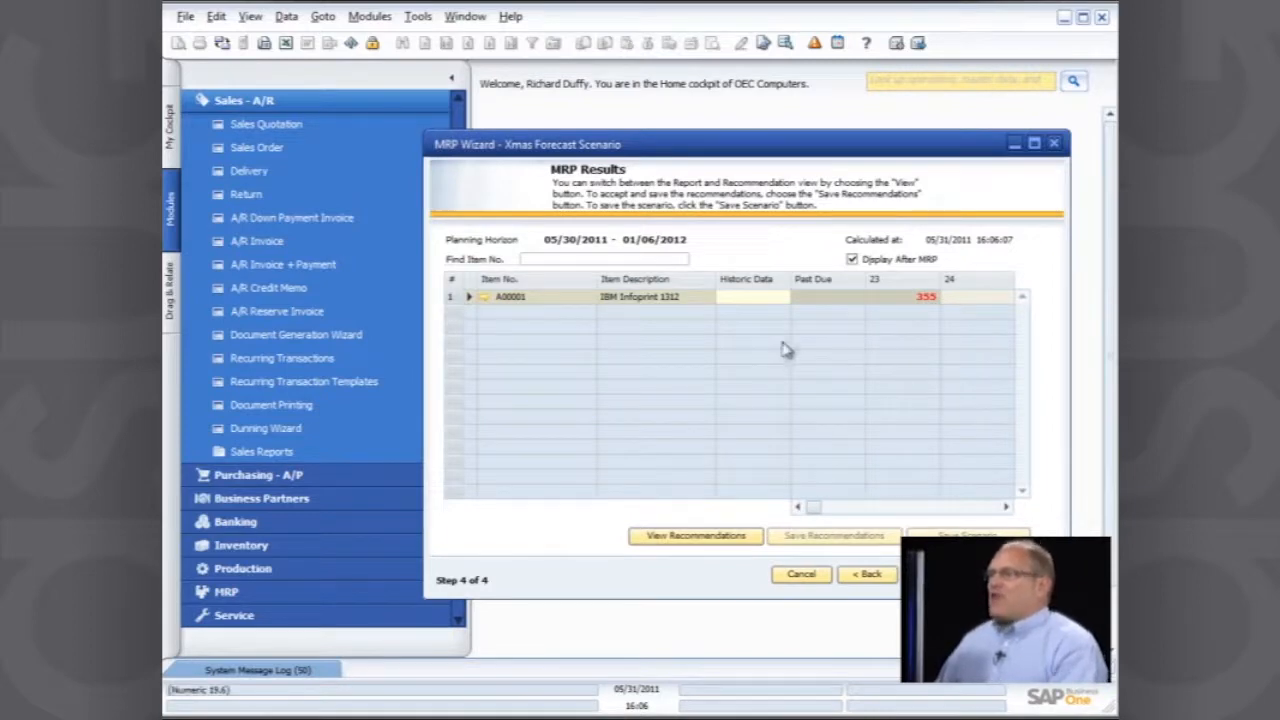
mouse_move(770, 312)
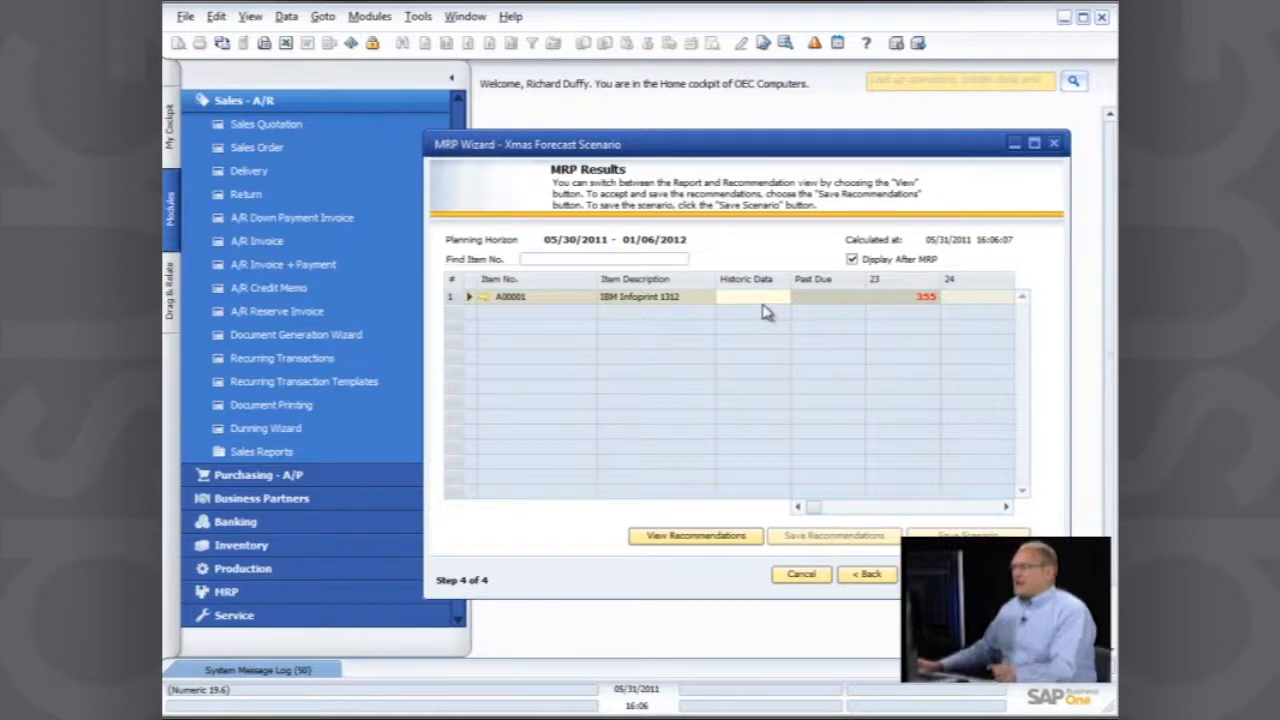
mouse_move(898, 304)
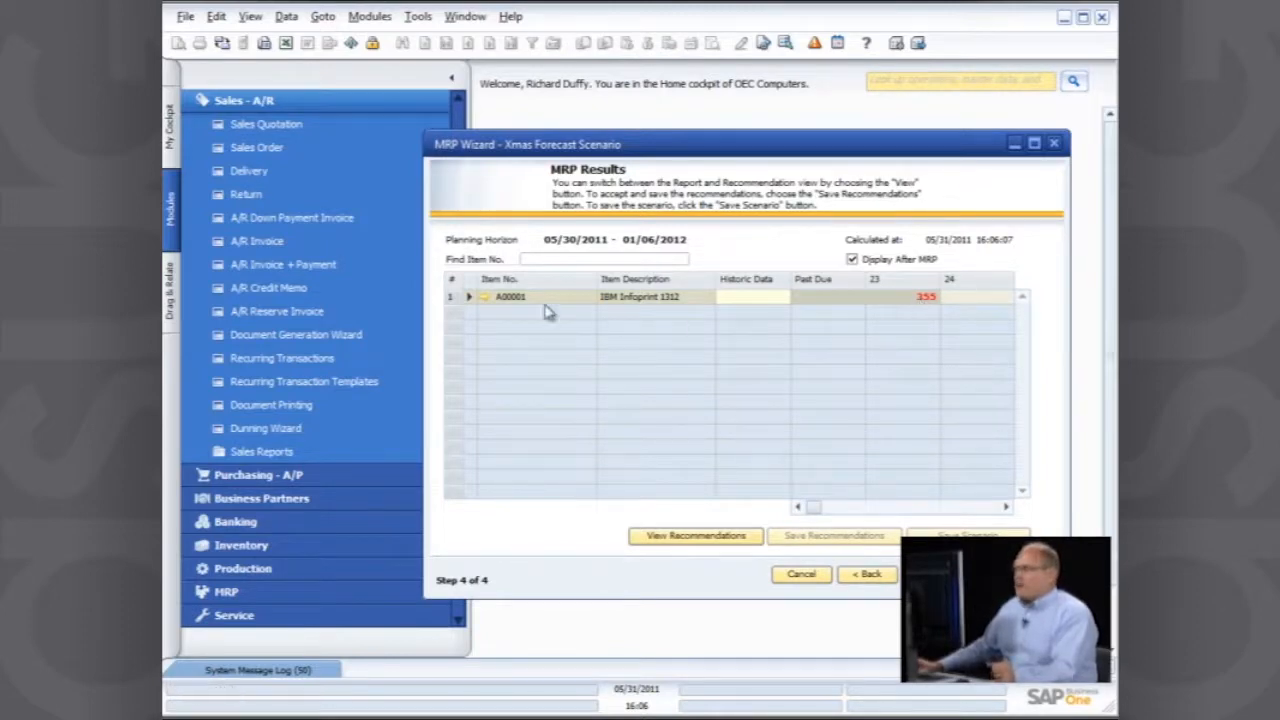
Step: Expand item A00001's MRP row into initial inventory, receipts, gross requirements and final inventory
click(468, 296)
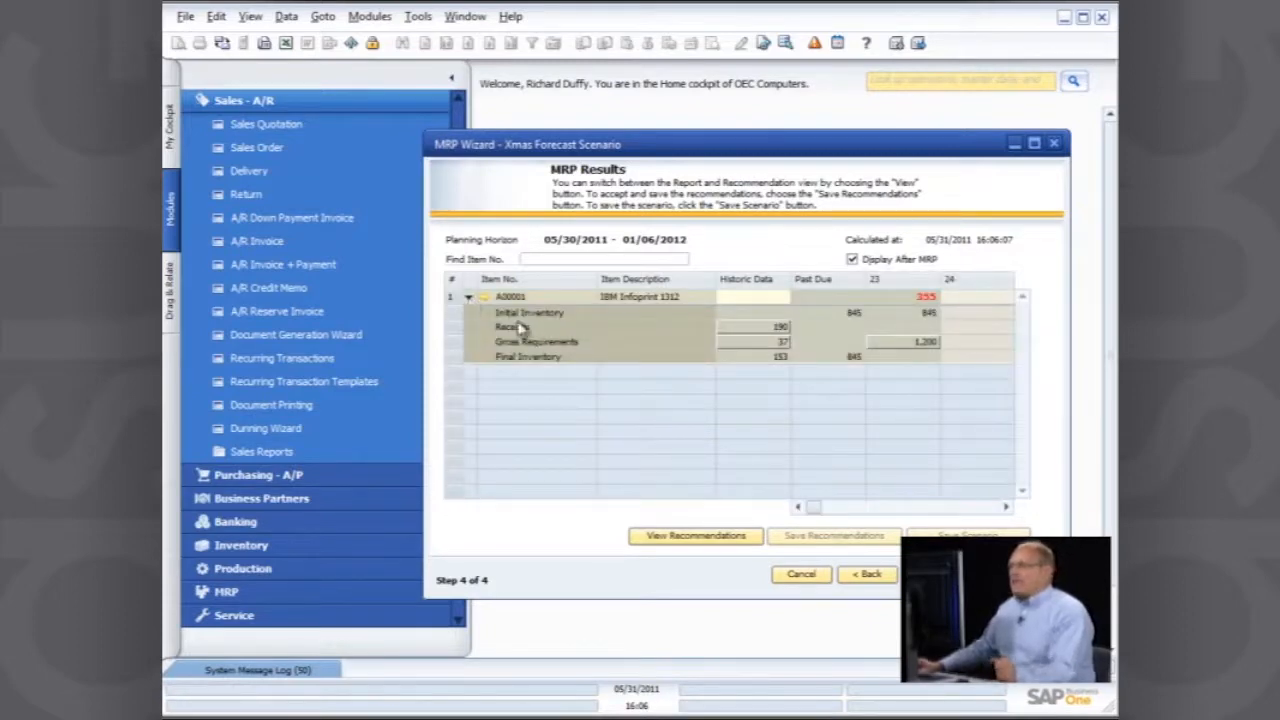
mouse_move(658, 328)
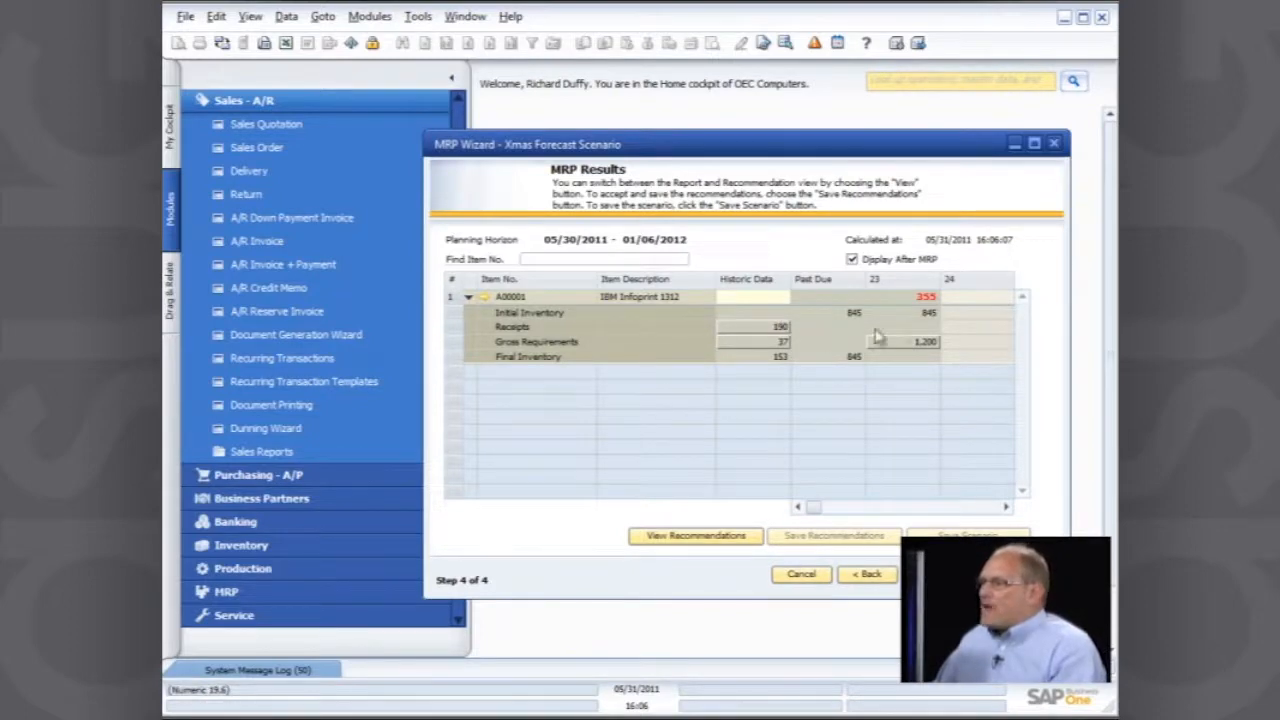
mouse_move(924, 352)
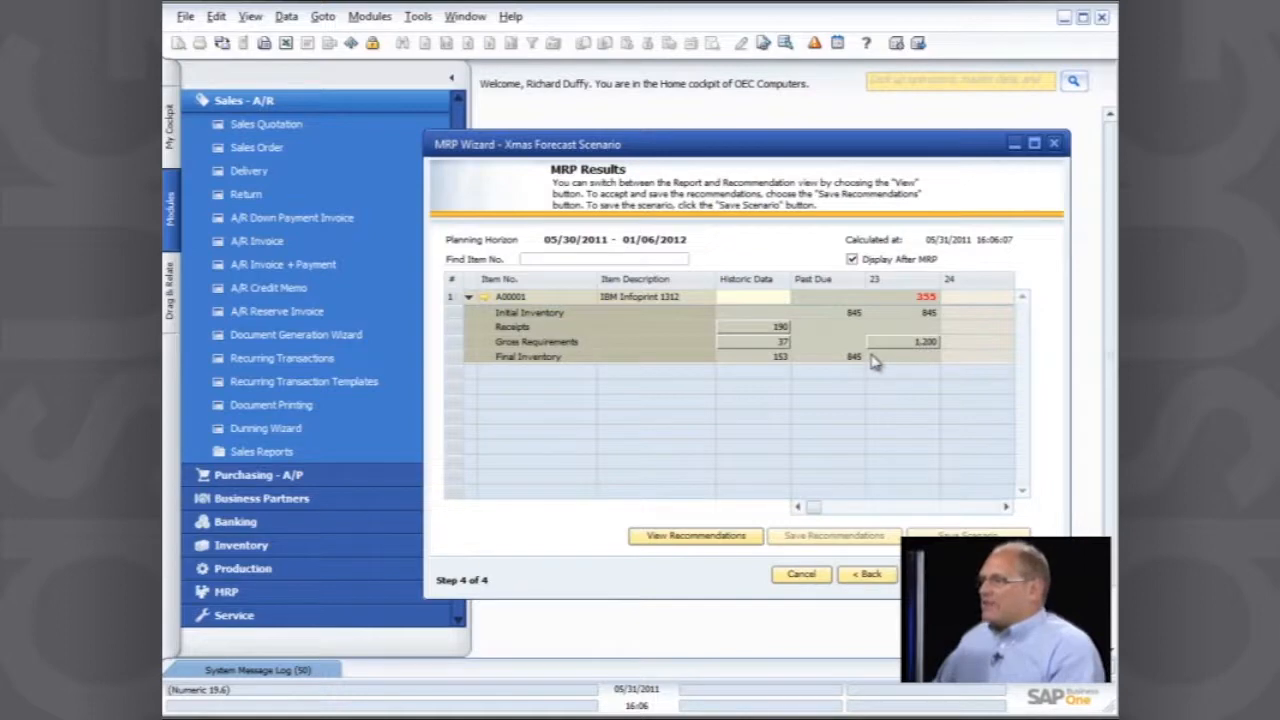
mouse_move(880, 348)
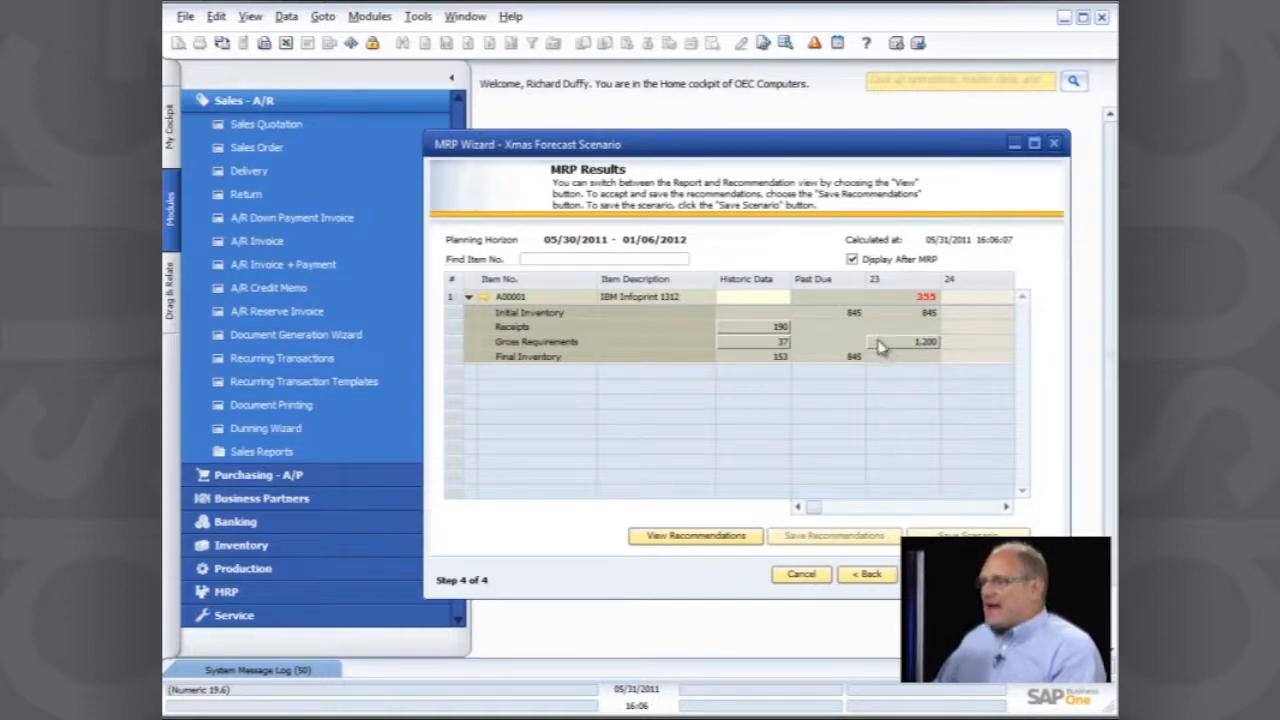
mouse_move(880, 344)
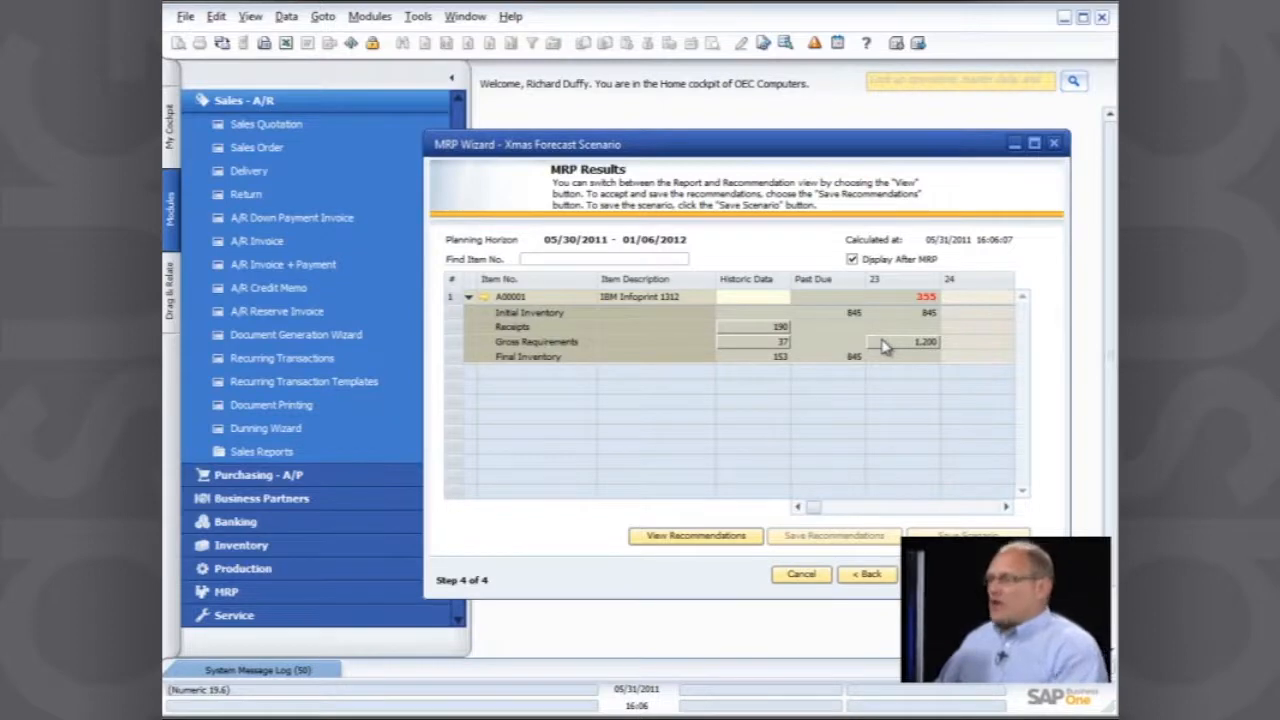
Step: Review the recommended purchase order for A00001 against the results report, then close the MRP Wizard
click(696, 536)
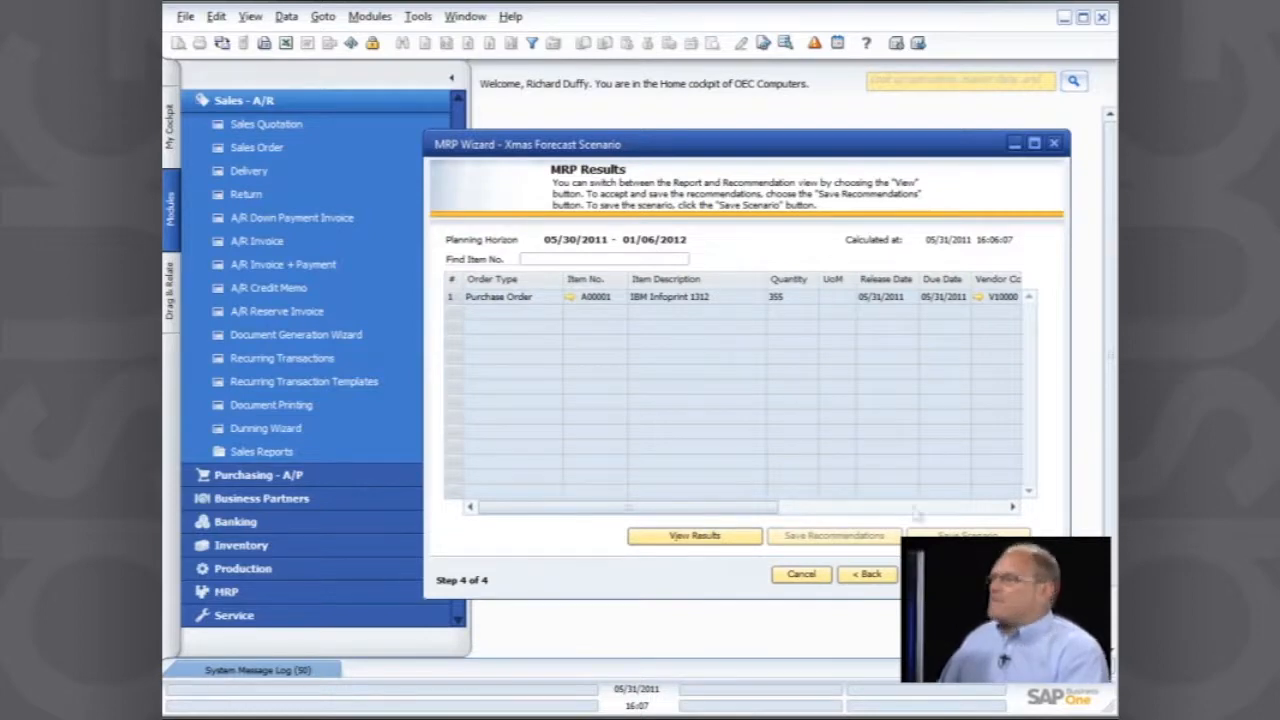
click(694, 536)
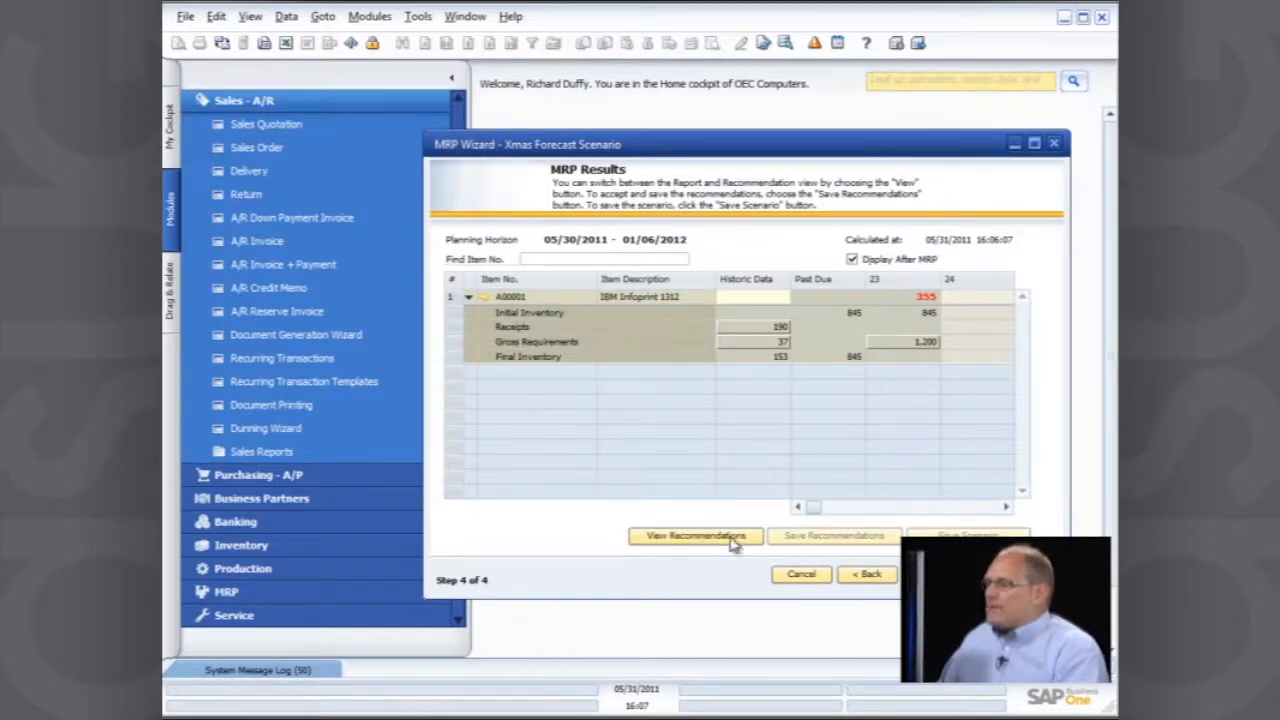
click(694, 536)
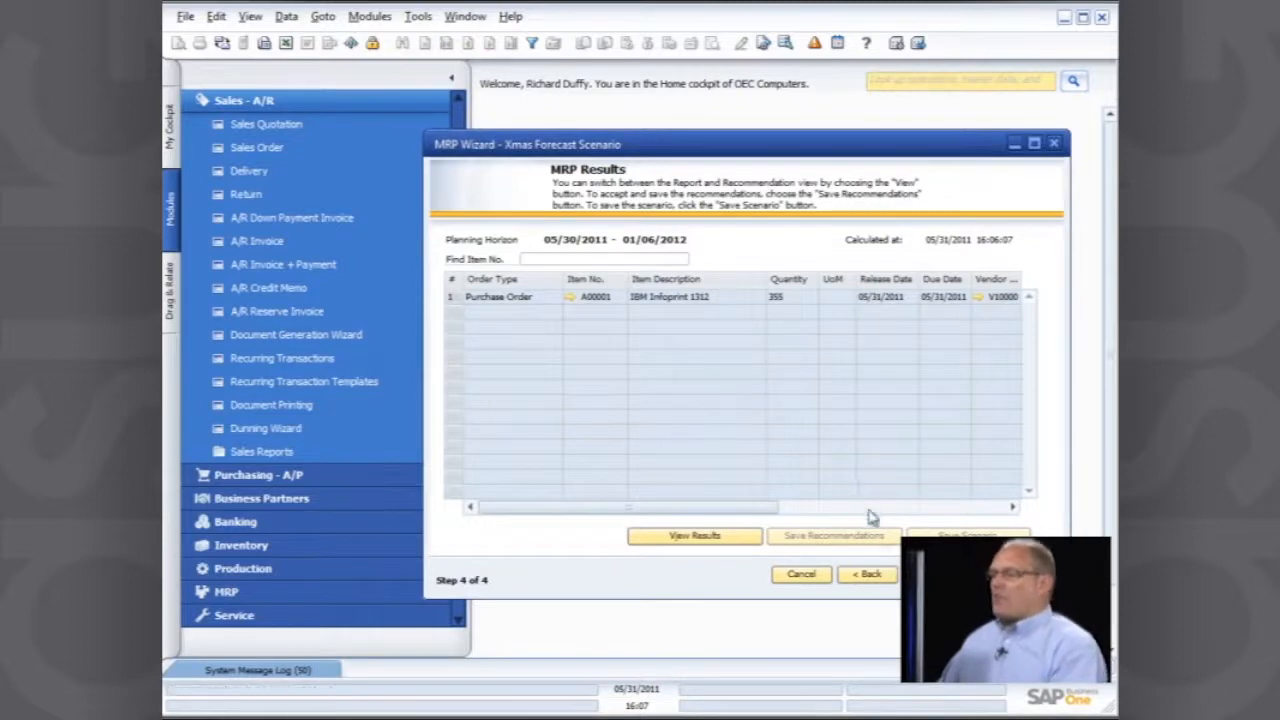
mouse_move(868, 516)
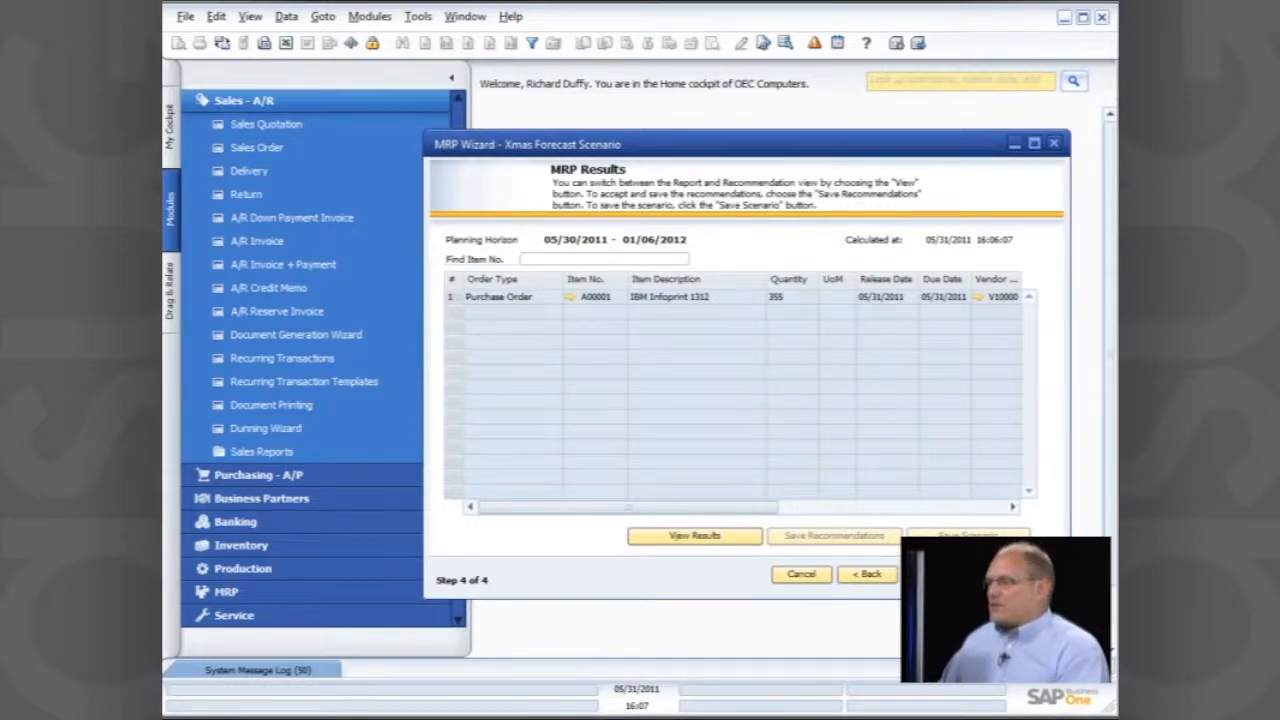
click(800, 572)
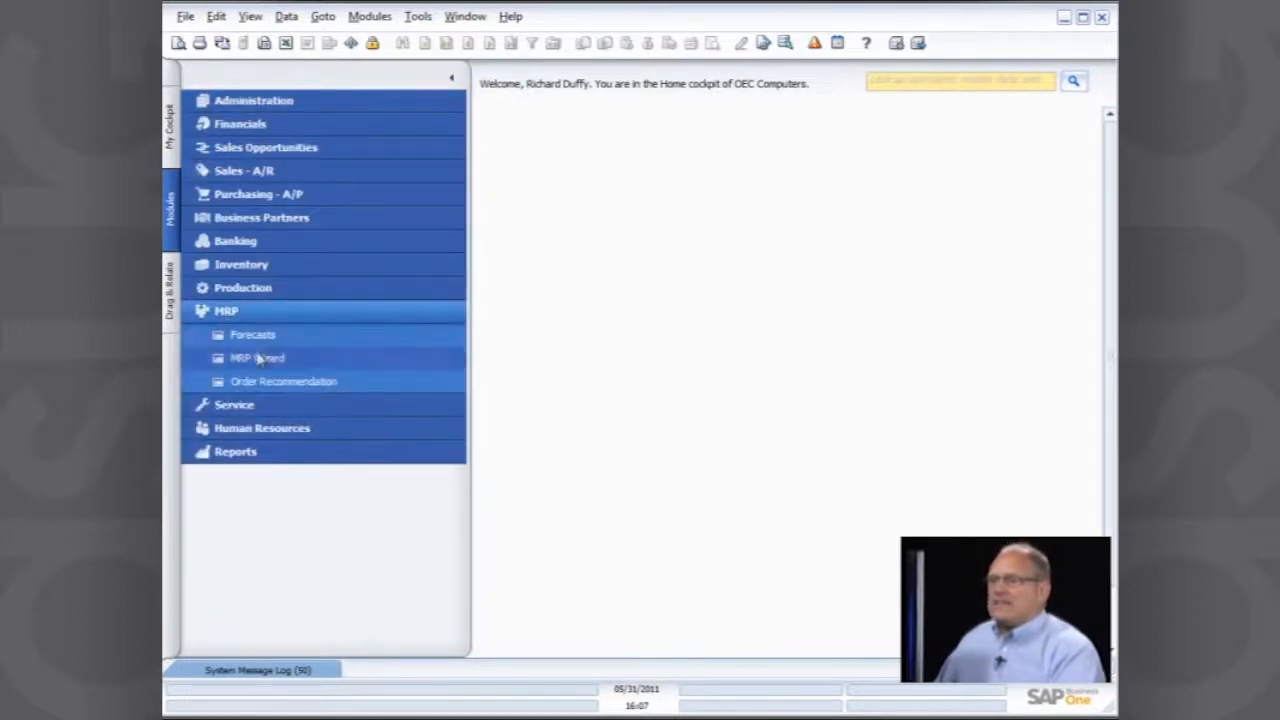
Step: Rerun the Xmas Forecast Scenario in the MRP Wizard and save its recommendations
click(256, 356)
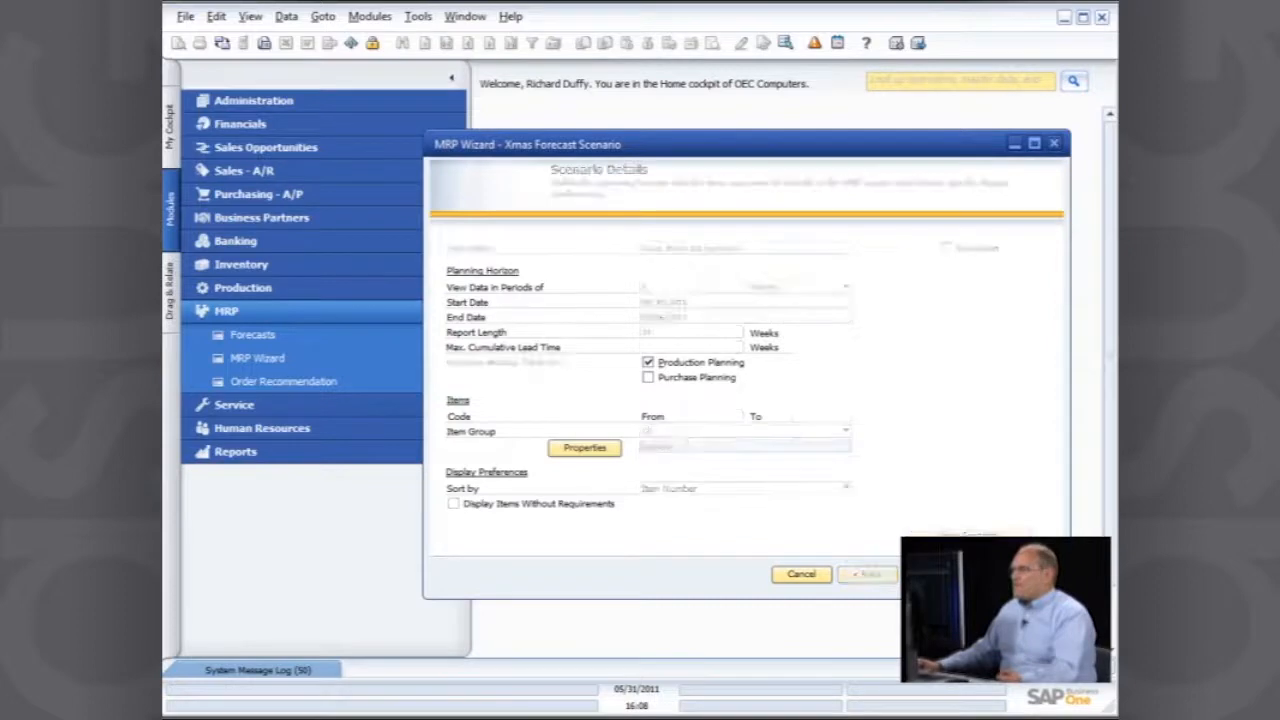
click(868, 574)
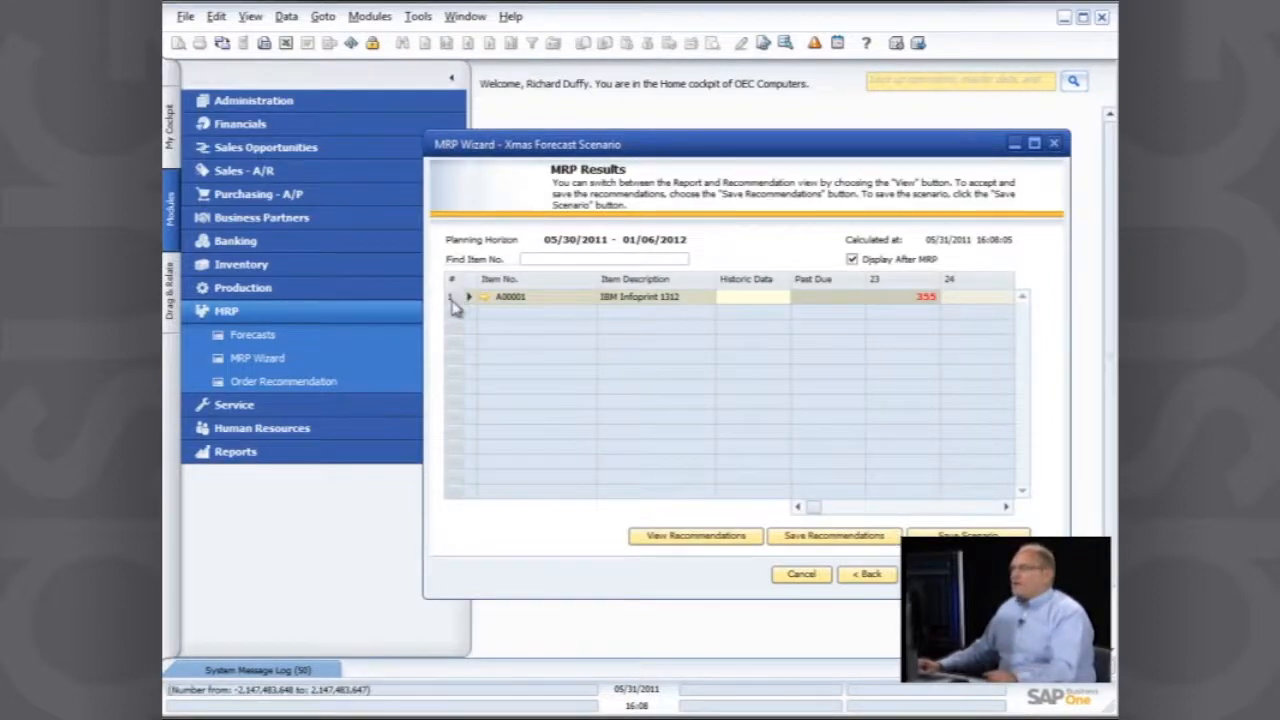
click(468, 296)
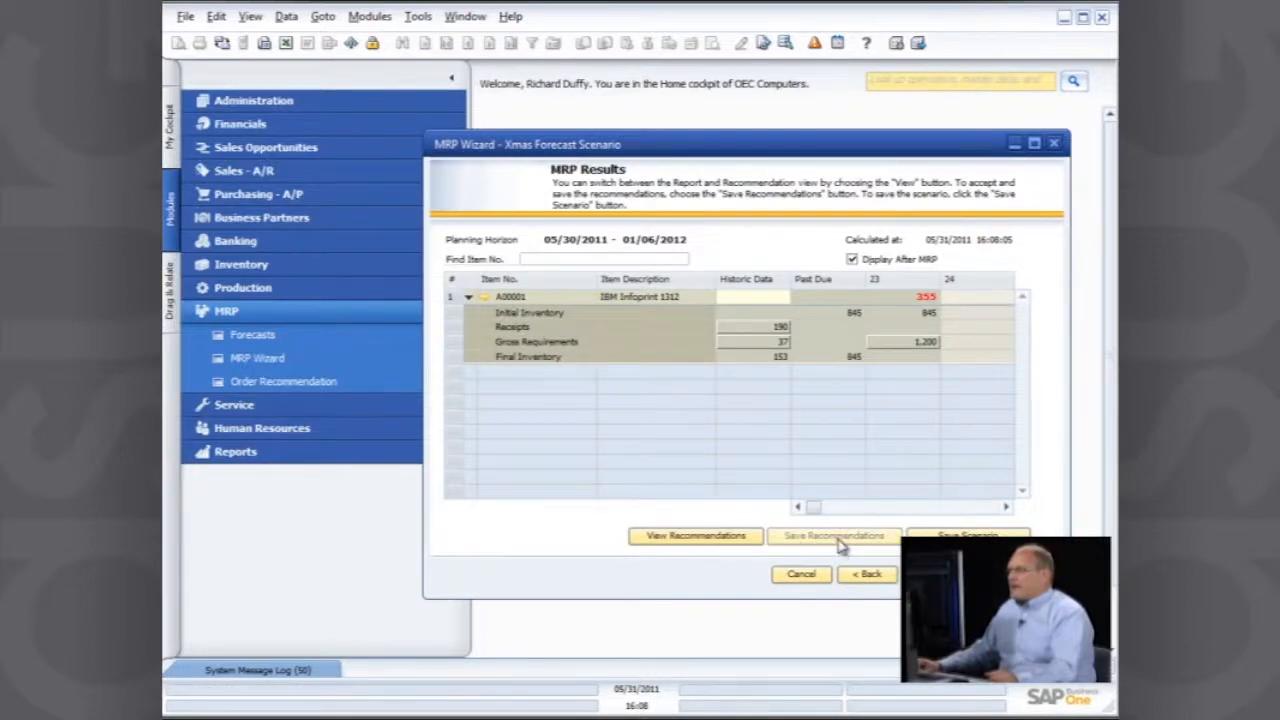
Step: Exit the wizard without saving the scenario and bring up Order Recommendation selection criteria
click(800, 572)
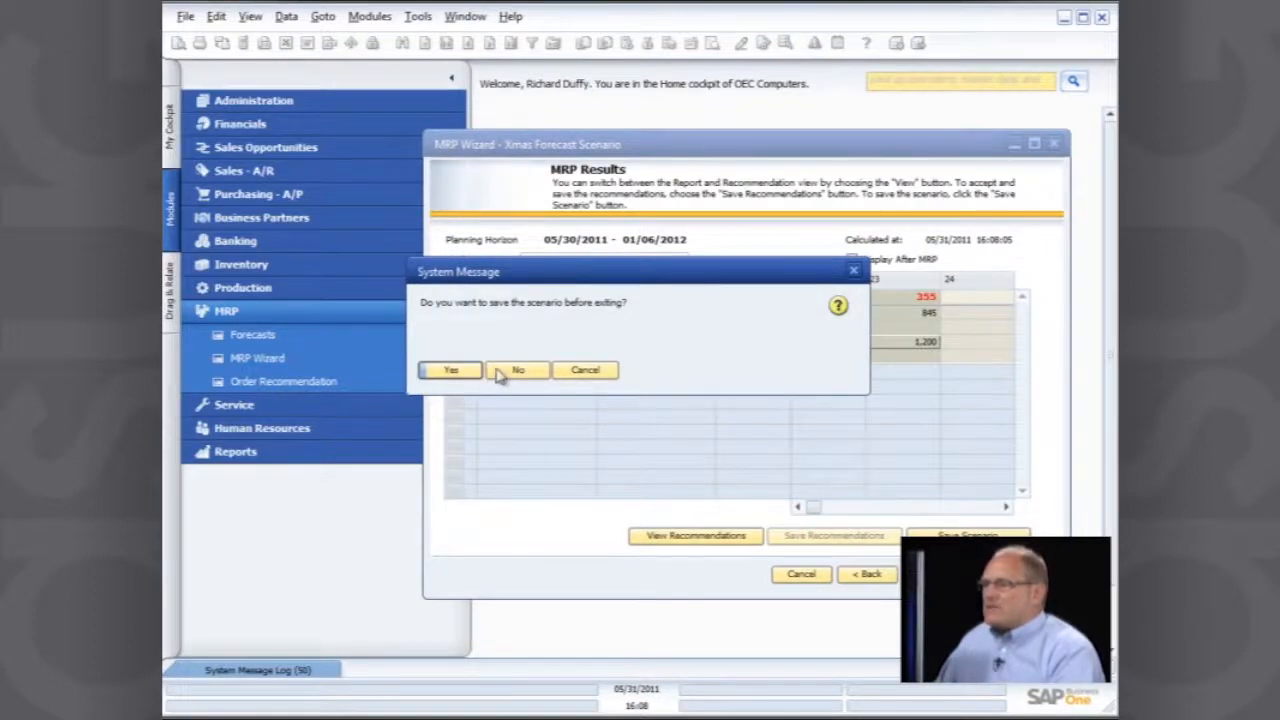
click(518, 370)
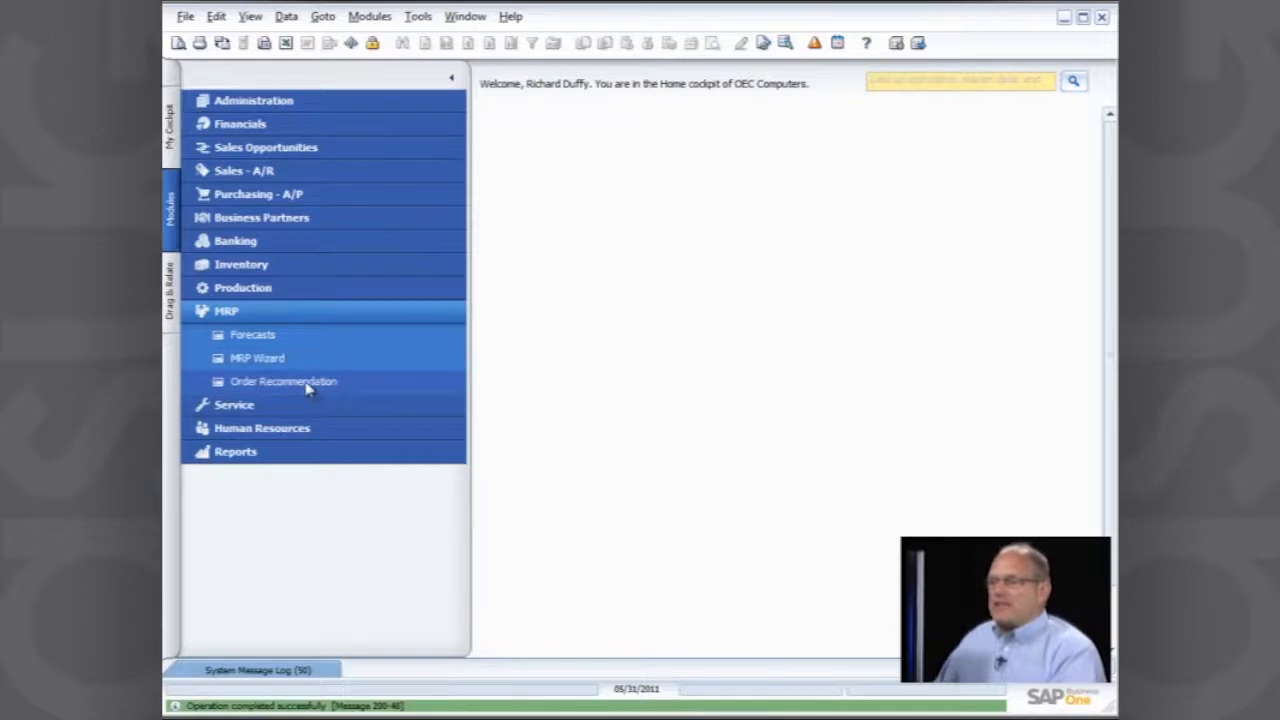
click(284, 380)
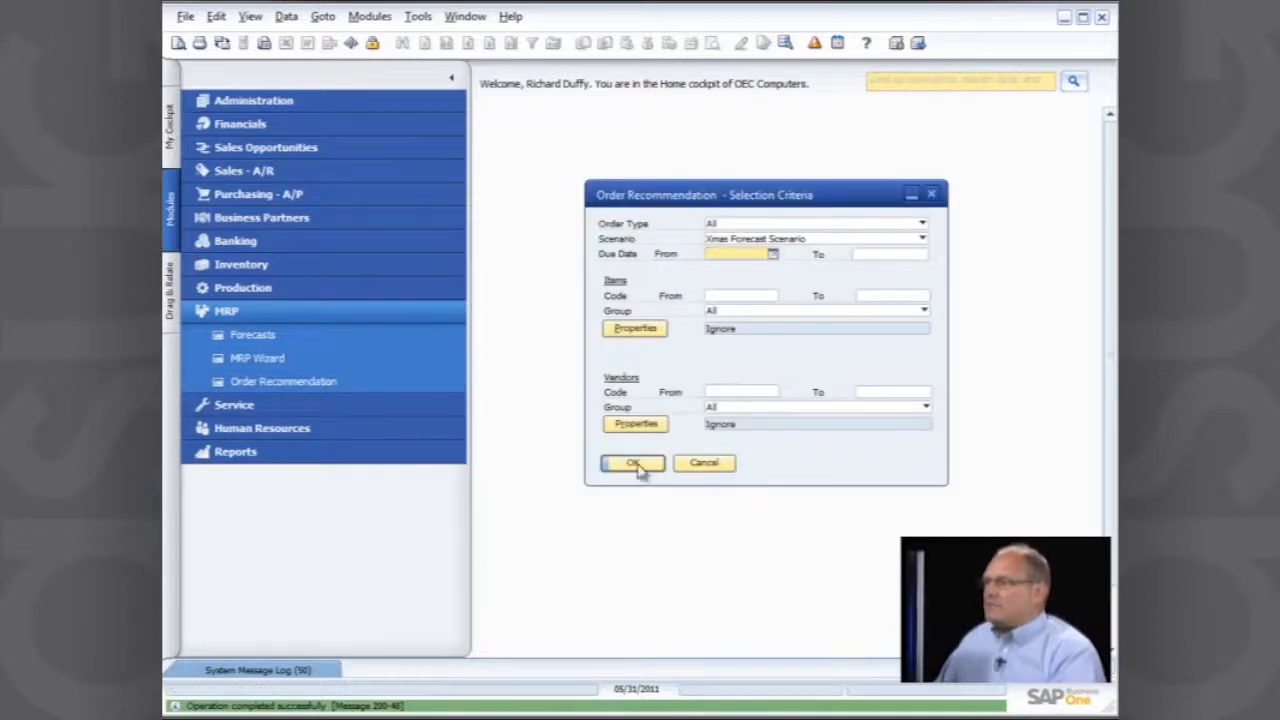
Step: List Xmas Forecast Scenario recommendations and create the purchase order for 355 units of A00001
click(632, 462)
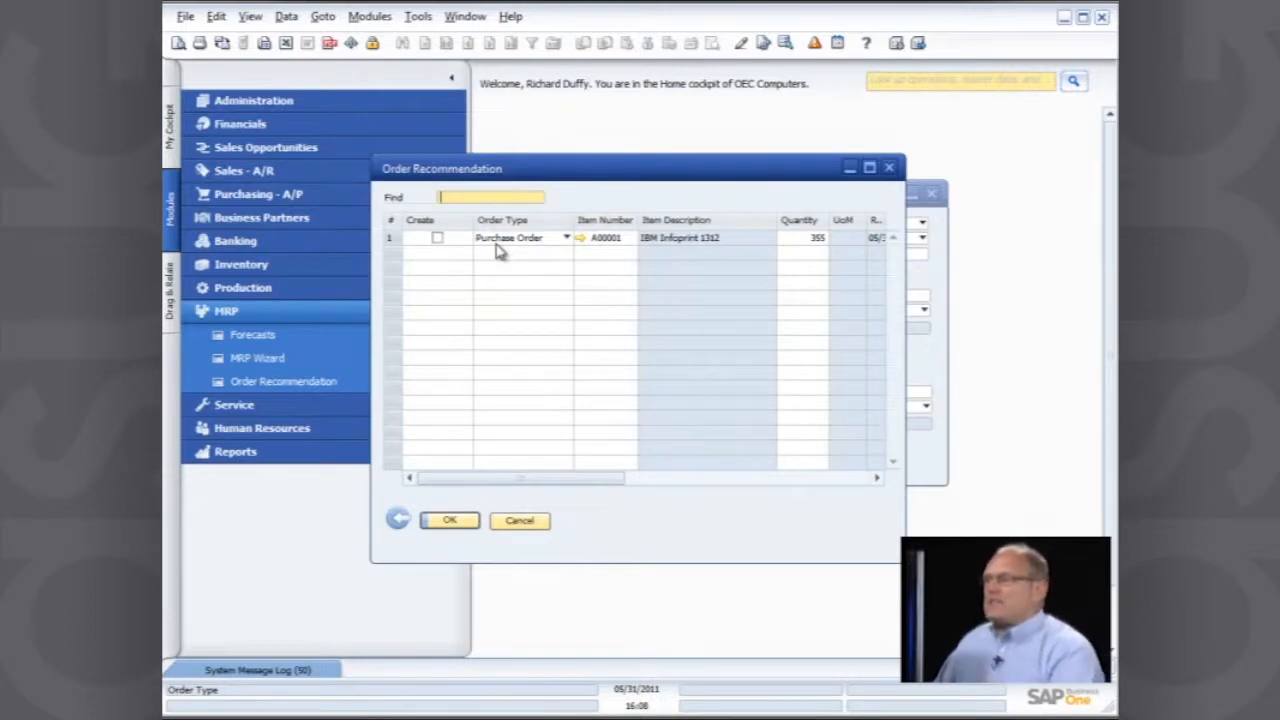
mouse_move(444, 244)
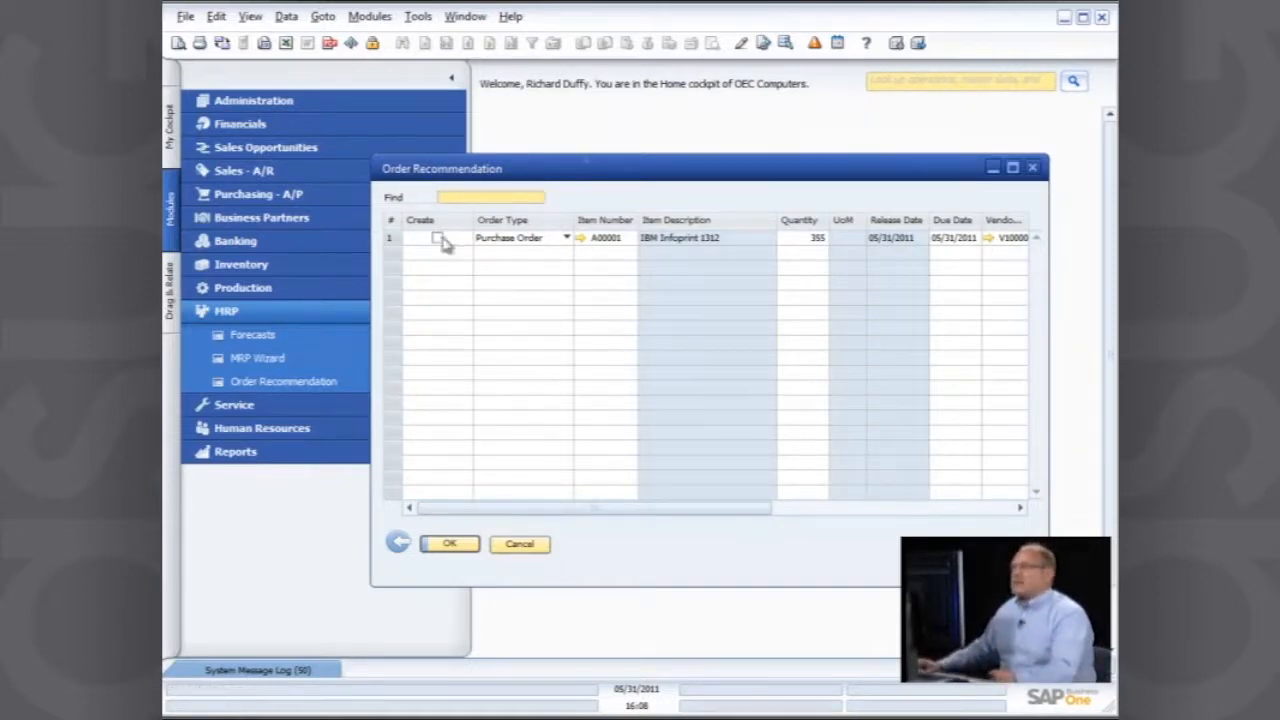
click(436, 238)
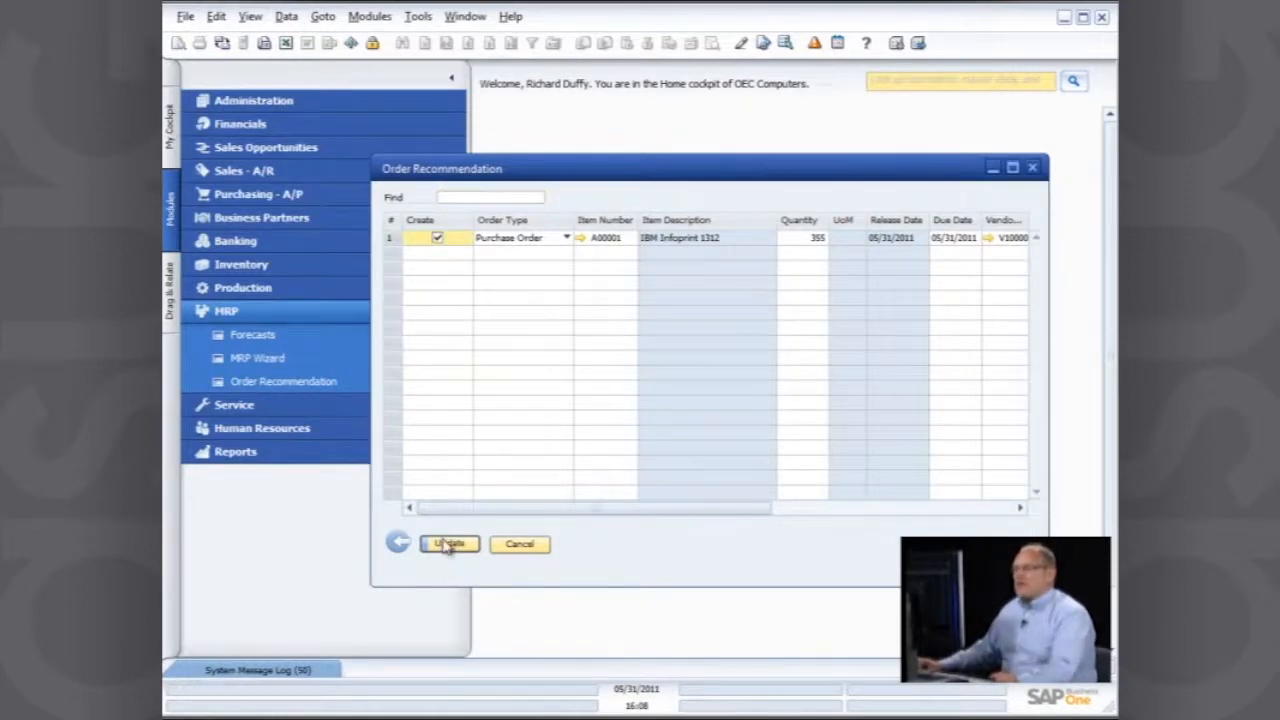
click(448, 544)
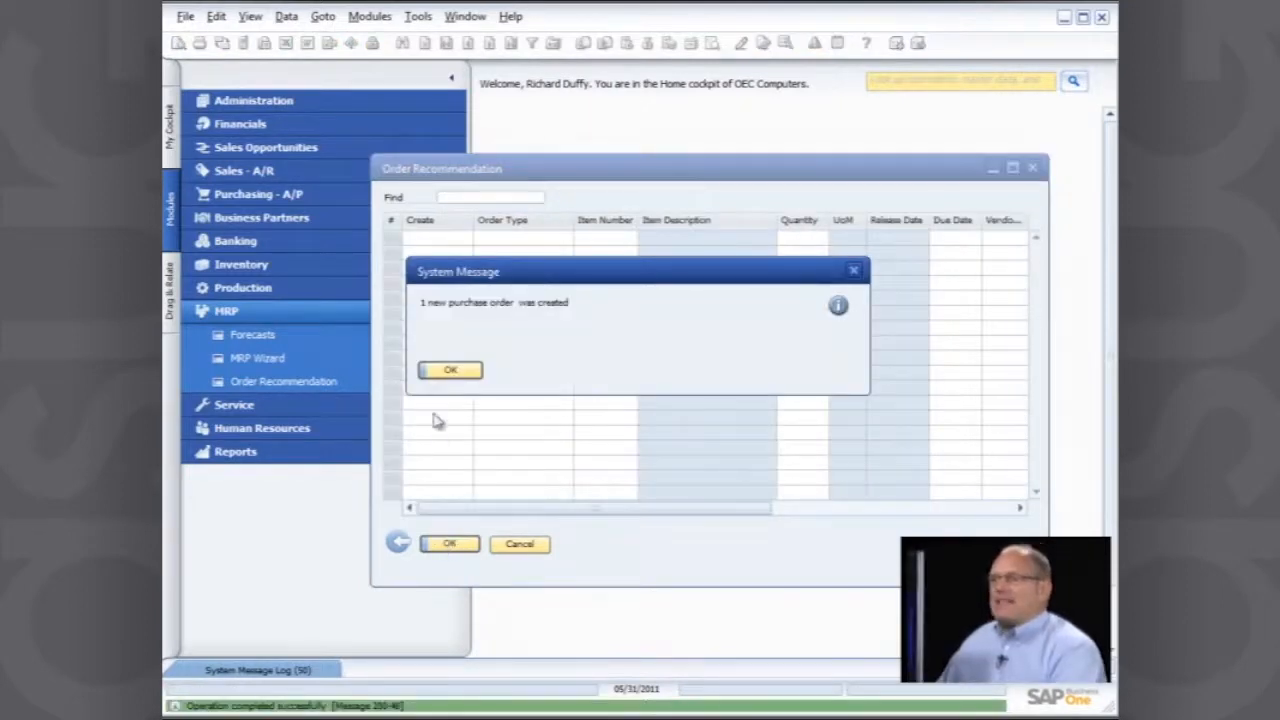
Step: Acknowledge the purchase order creation message and return to the MRP module entries in the home cockpit
click(448, 370)
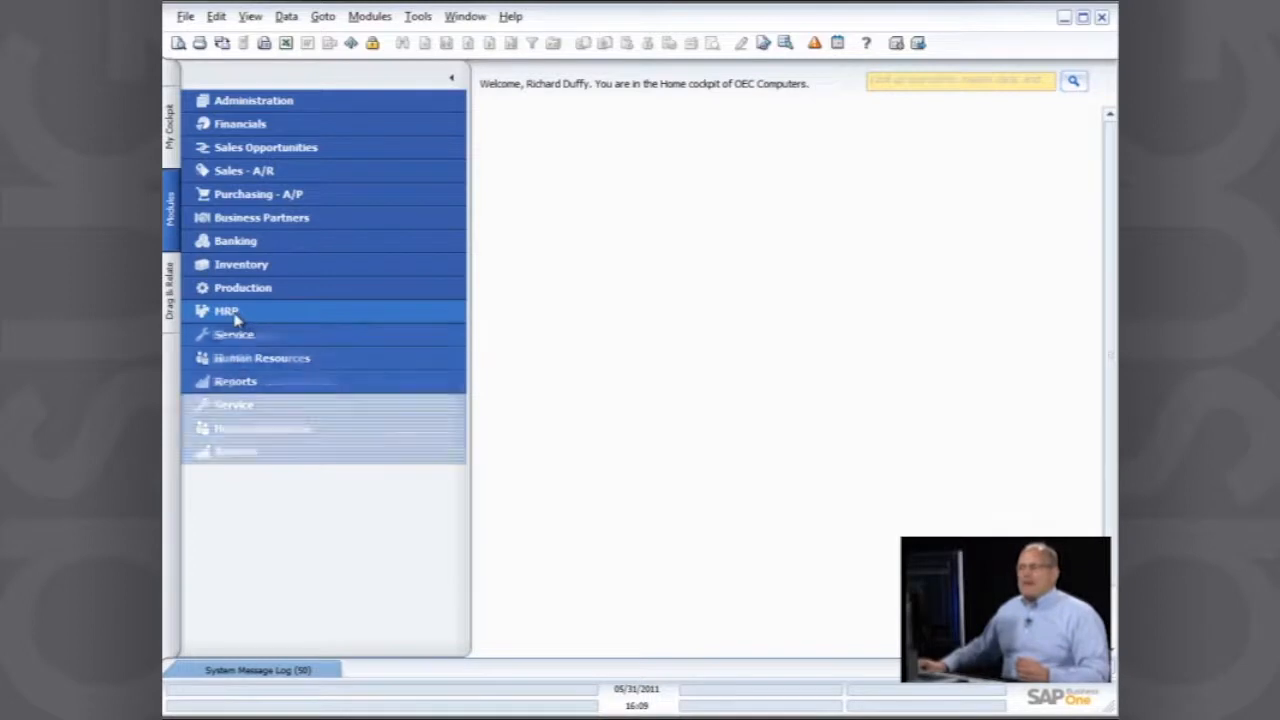
click(226, 310)
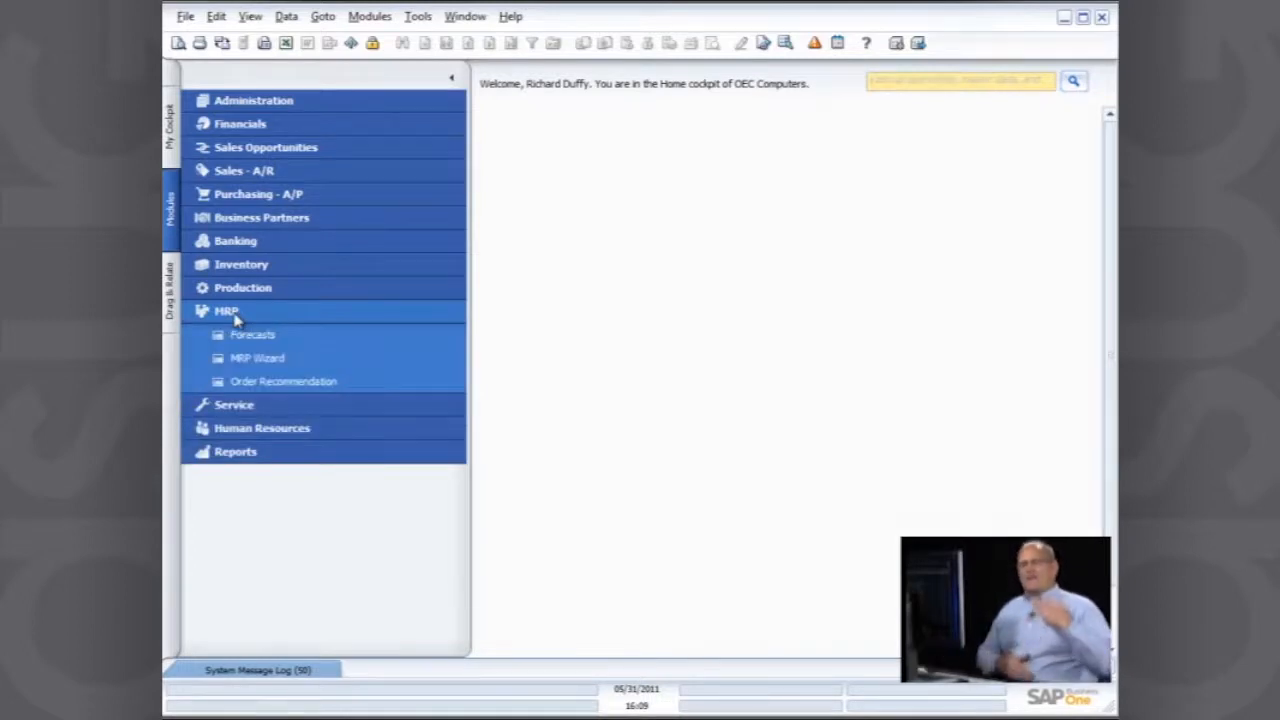